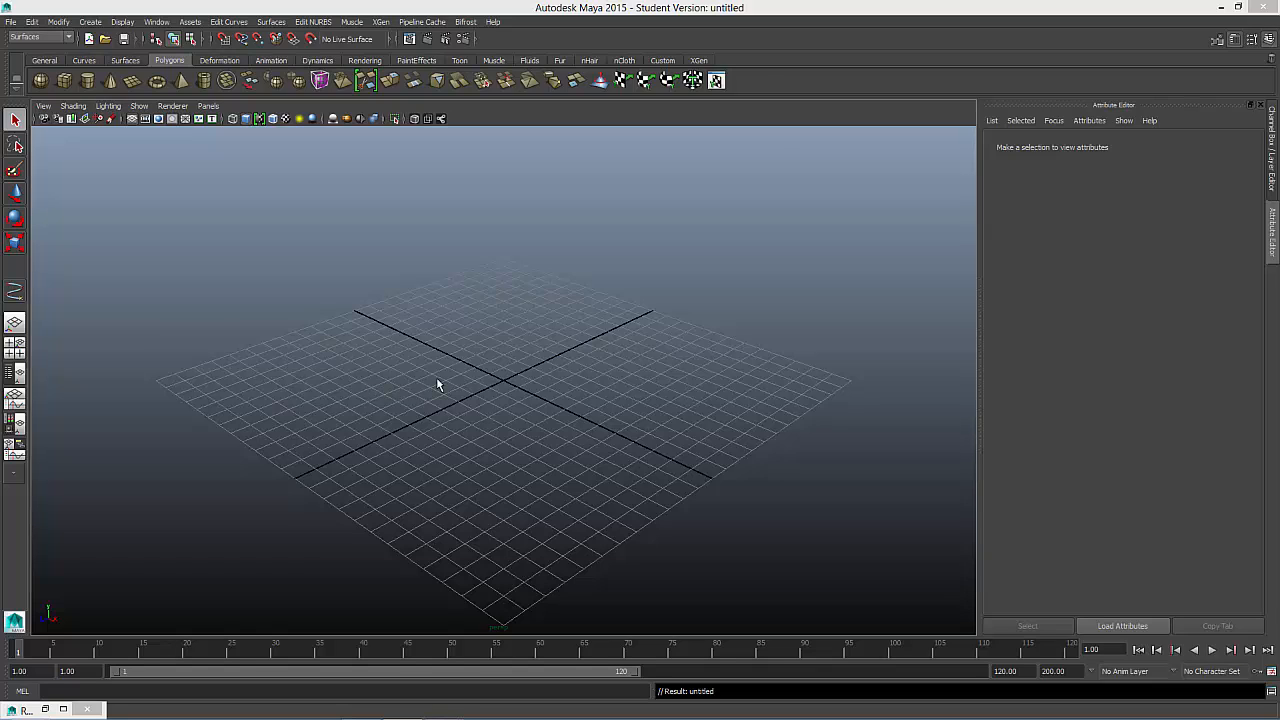
{"action": "mouse_move", "coordinate": [438, 385]}
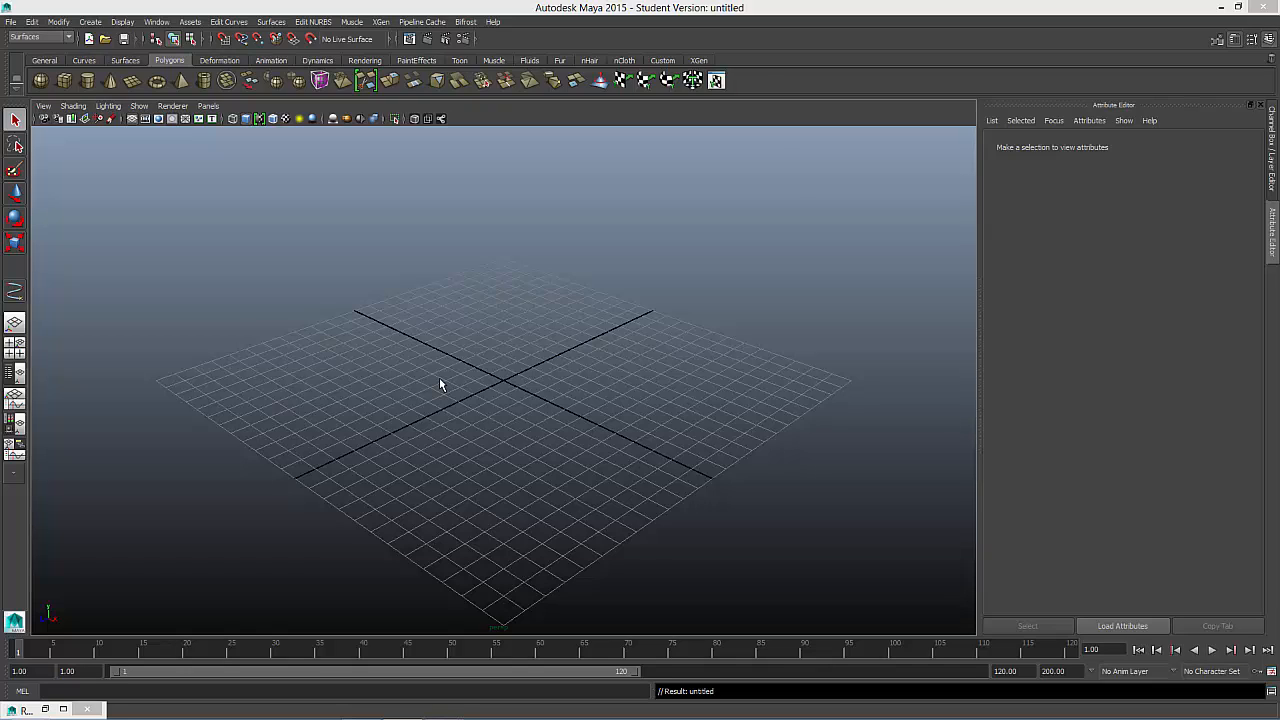
{"action": "mouse_move", "coordinate": [287, 238]}
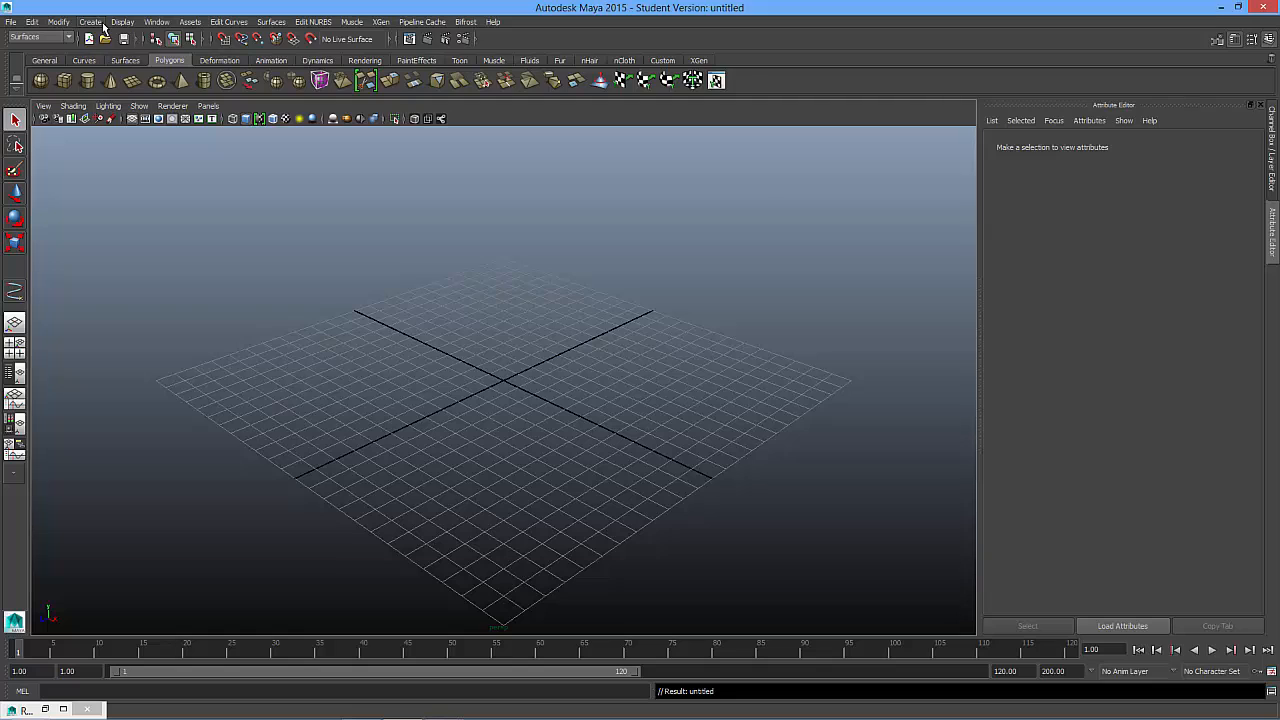
- Open the Create menu's primitives list to start making the NURBS circle
{"action": "left_click", "coordinate": [90, 21]}
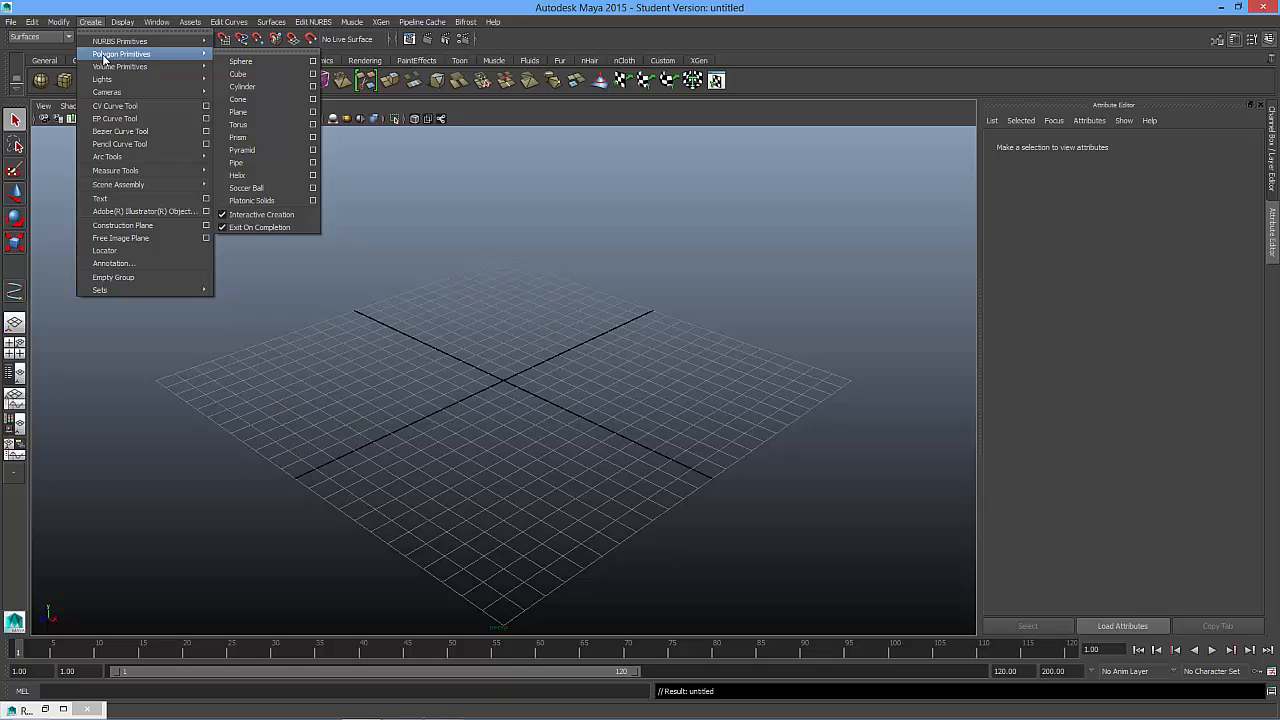
{"action": "mouse_move", "coordinate": [120, 41]}
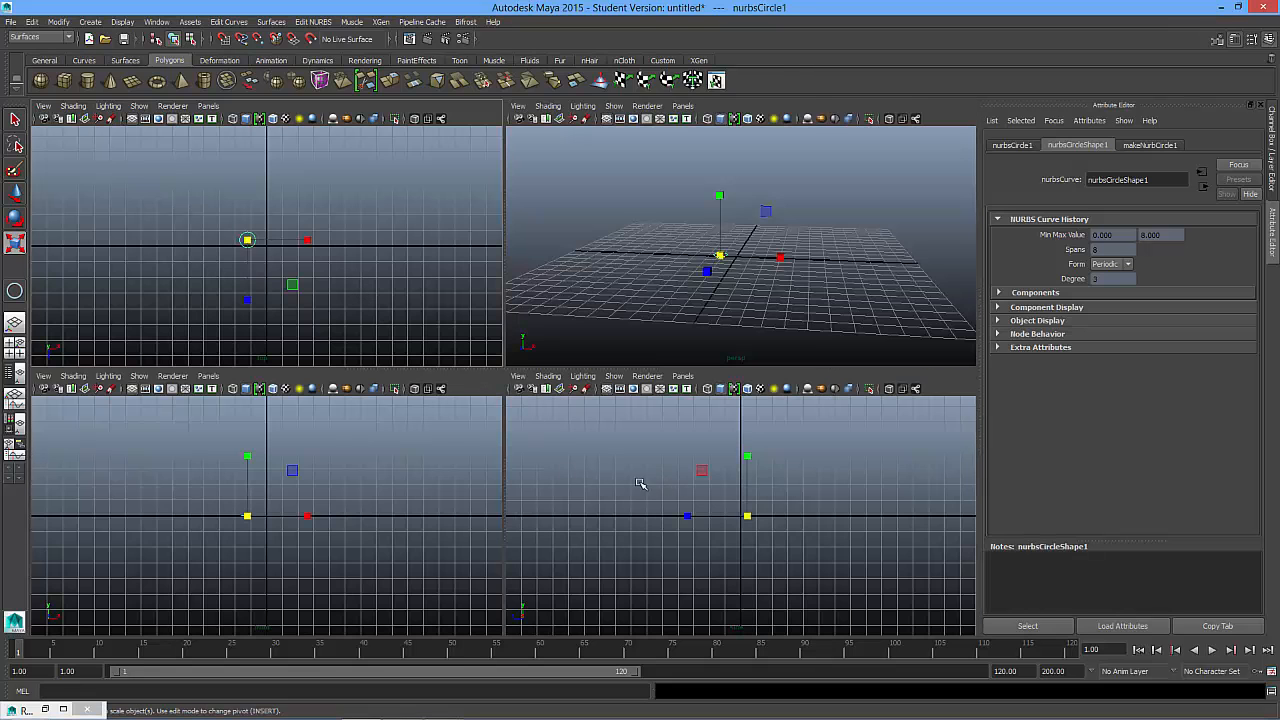
{"action": "mouse_move", "coordinate": [570, 458]}
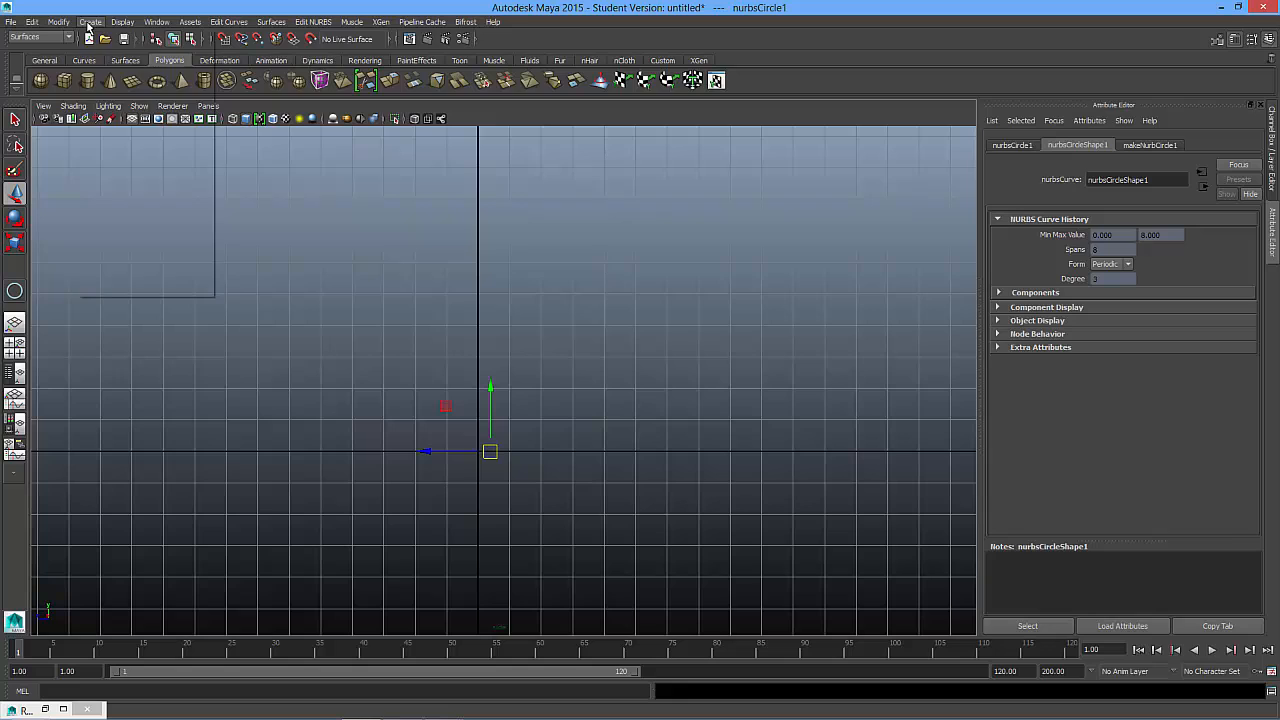
- Start the EP Curve Tool and place bending edit points rising from the origin
{"action": "left_click", "coordinate": [90, 21]}
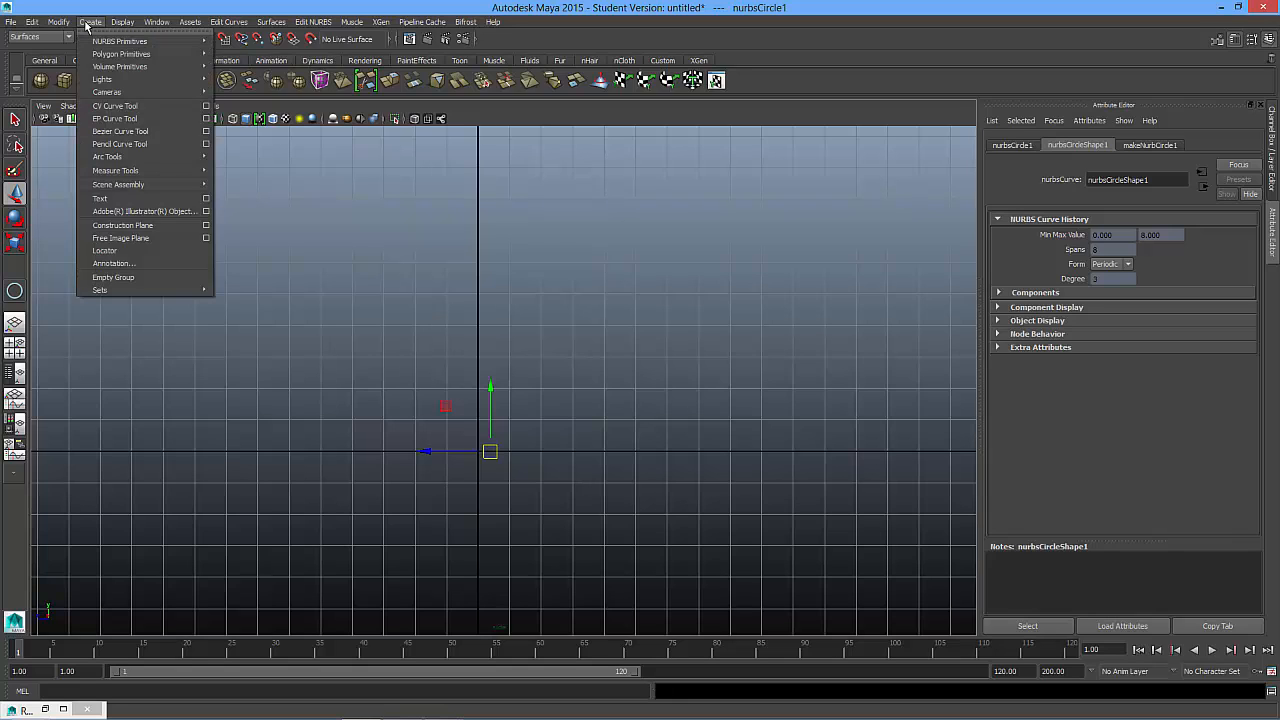
{"action": "mouse_move", "coordinate": [114, 118]}
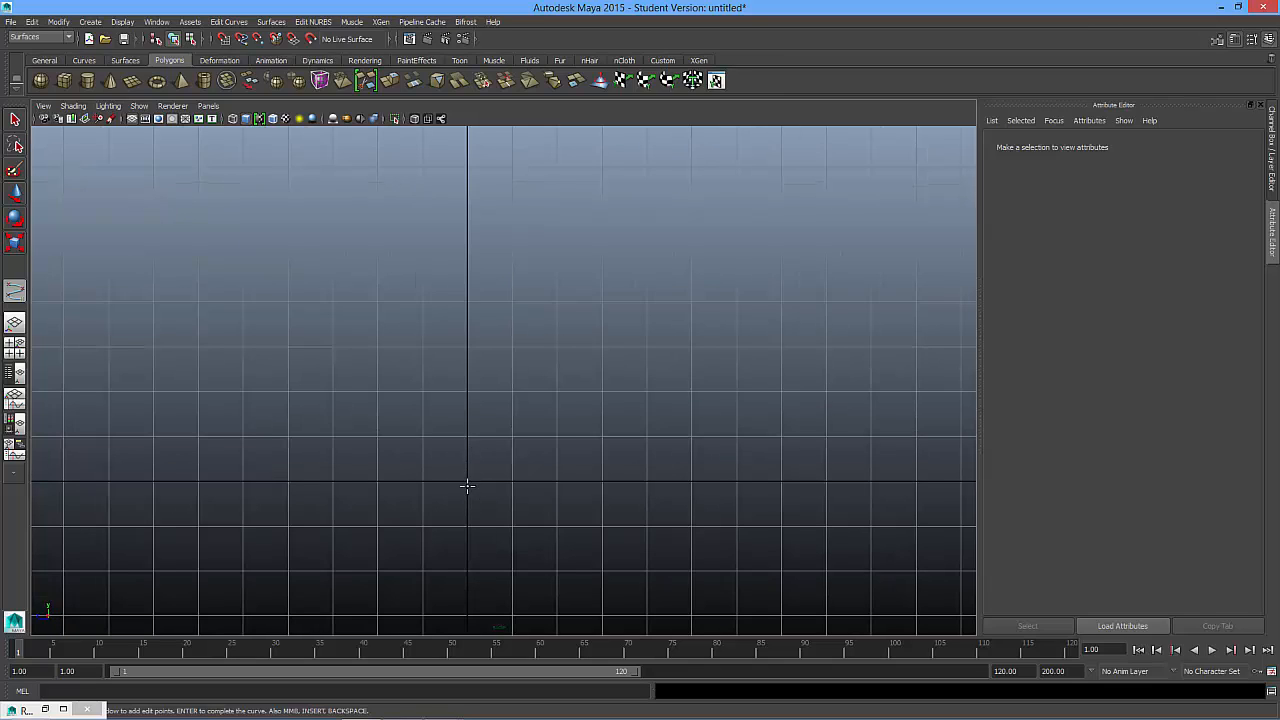
{"action": "mouse_move", "coordinate": [368, 470]}
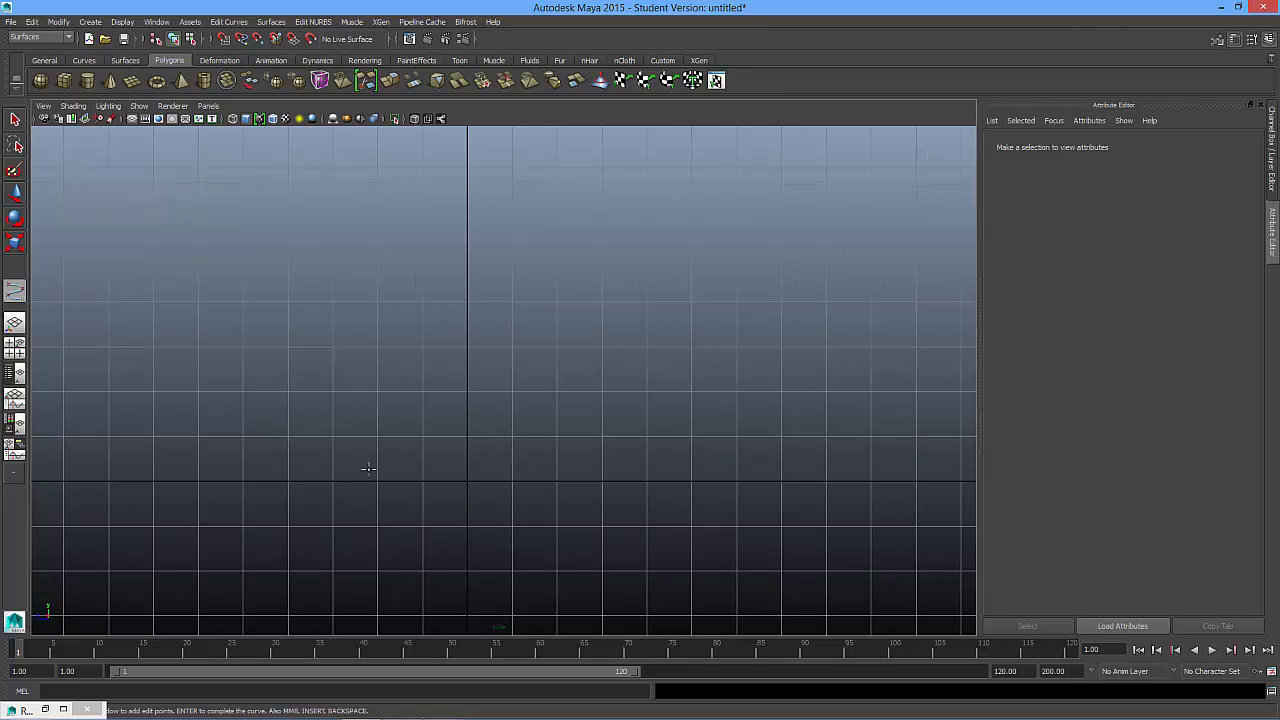
{"action": "left_click", "coordinate": [561, 371]}
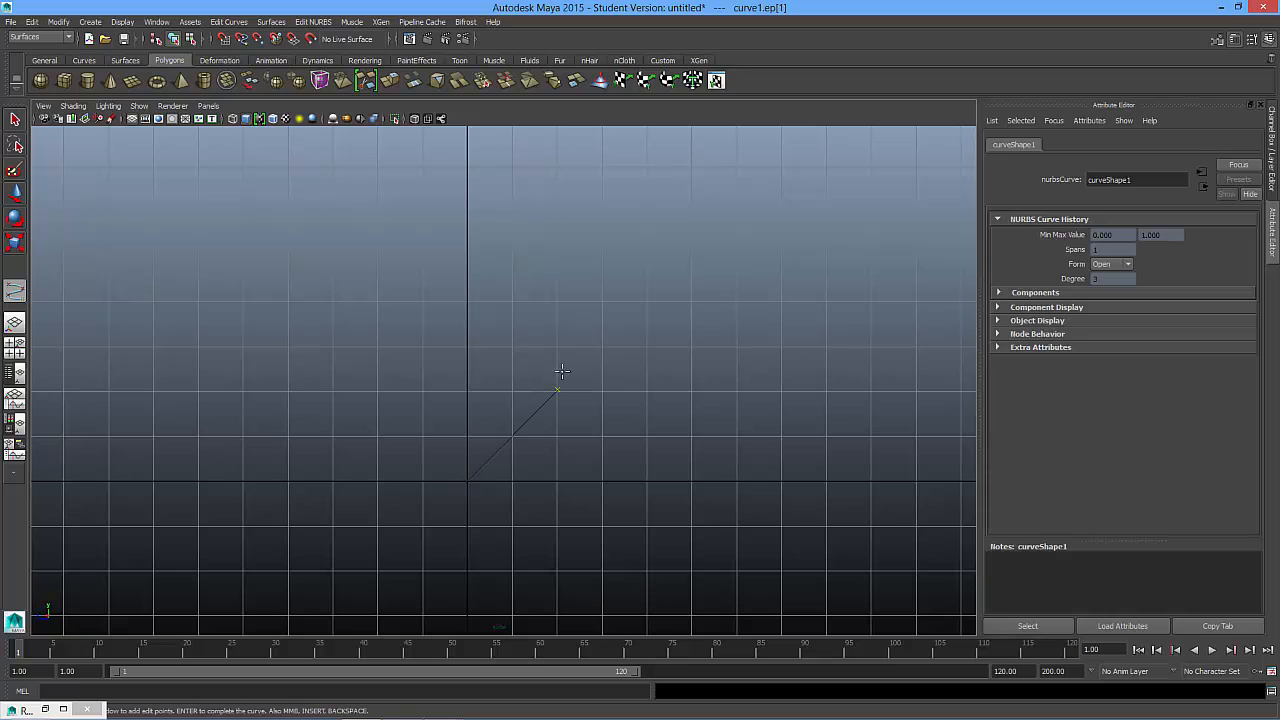
{"action": "left_click", "coordinate": [504, 217]}
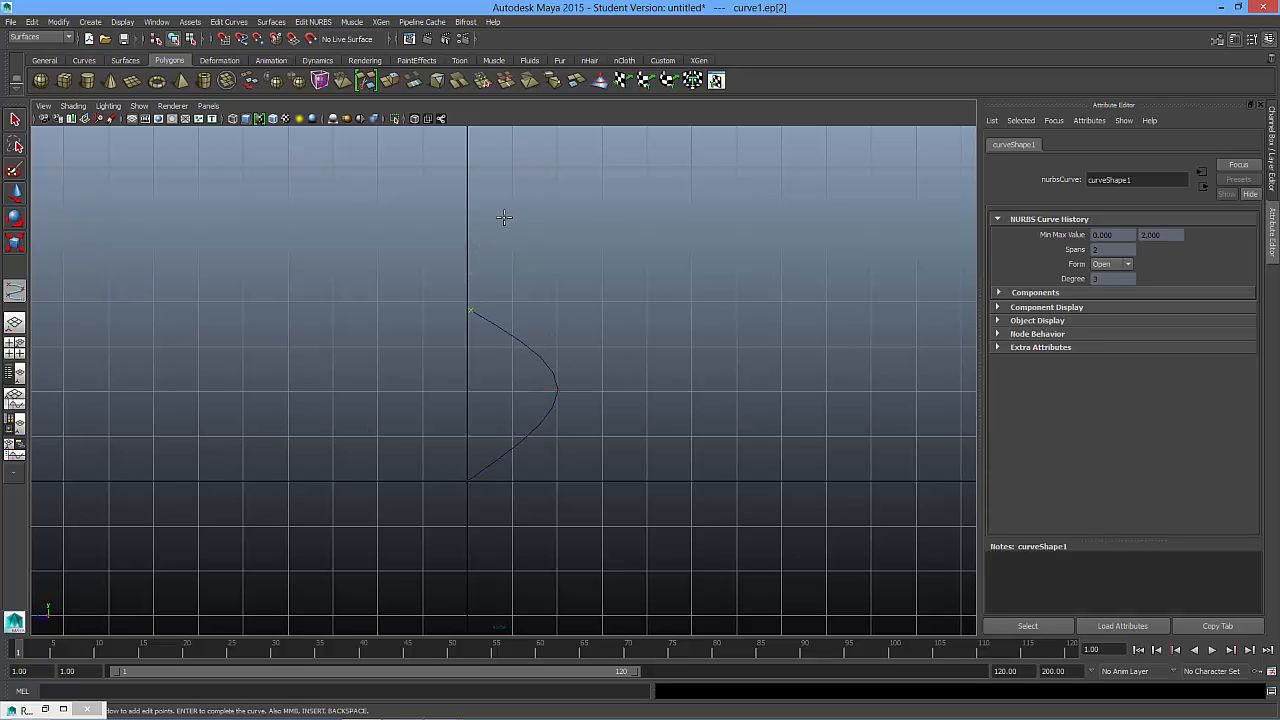
{"action": "left_click", "coordinate": [505, 255]}
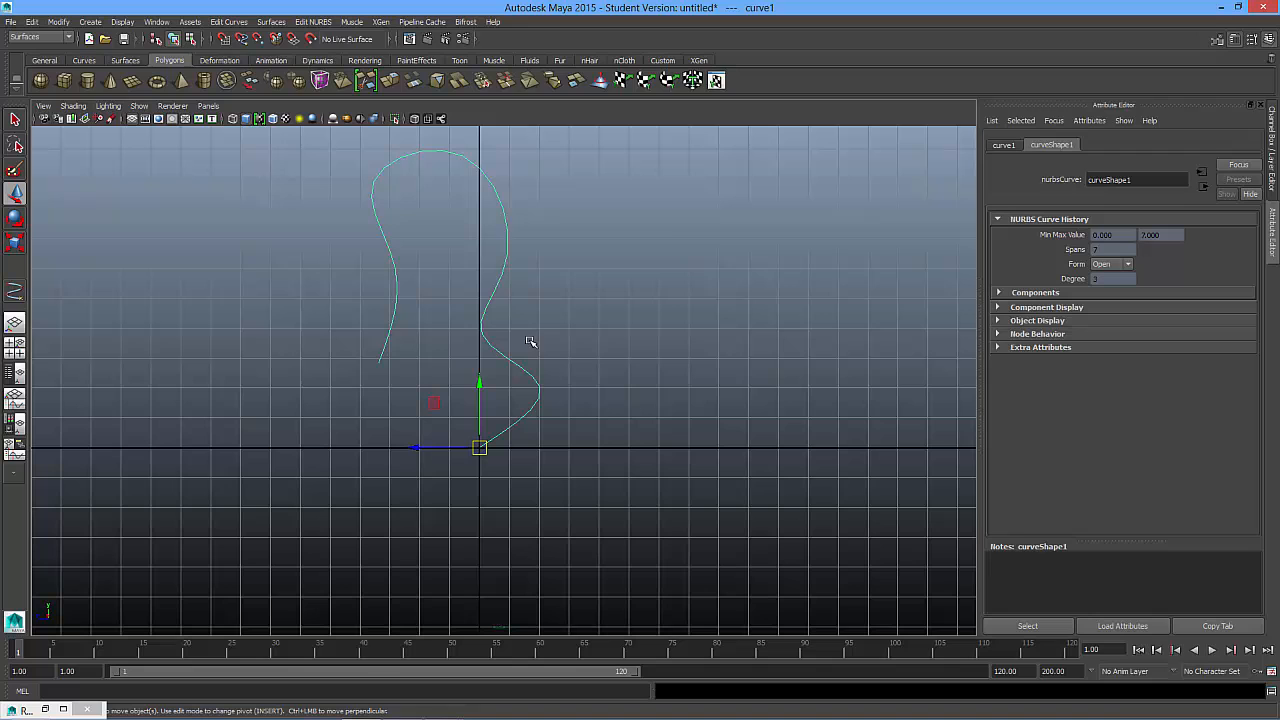
{"action": "mouse_move", "coordinate": [397, 165]}
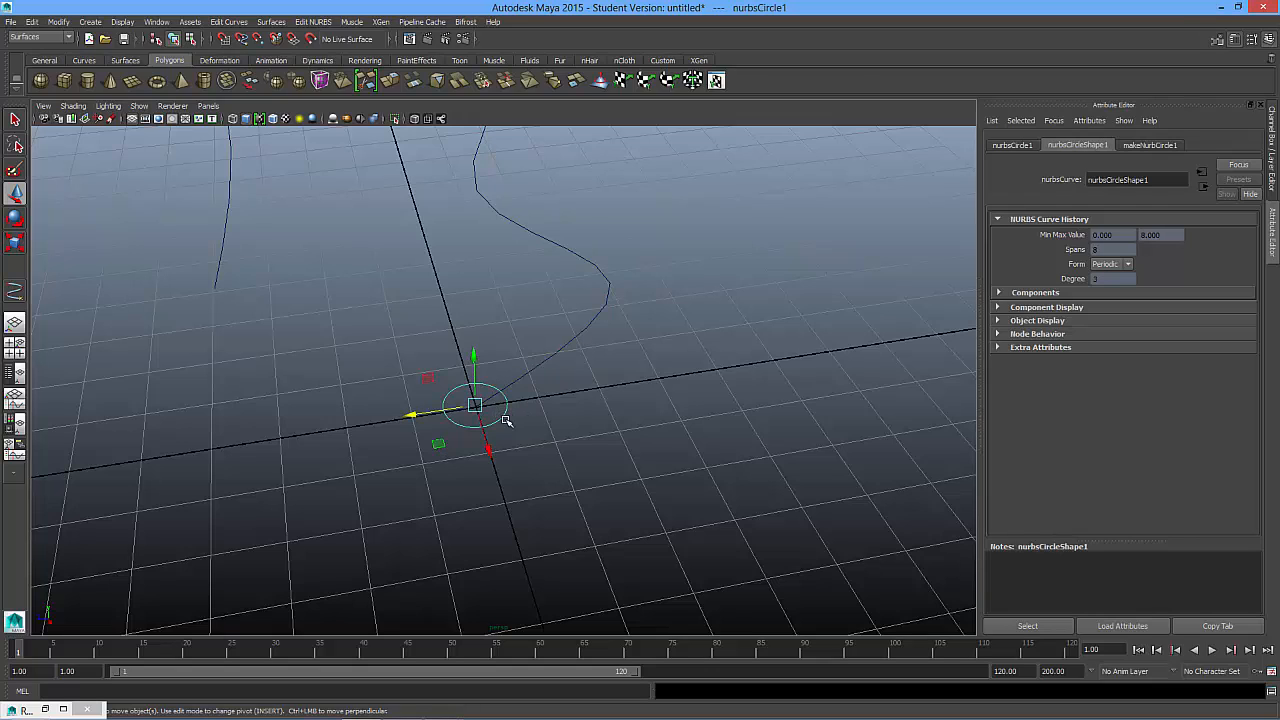
{"action": "mouse_move", "coordinate": [518, 405]}
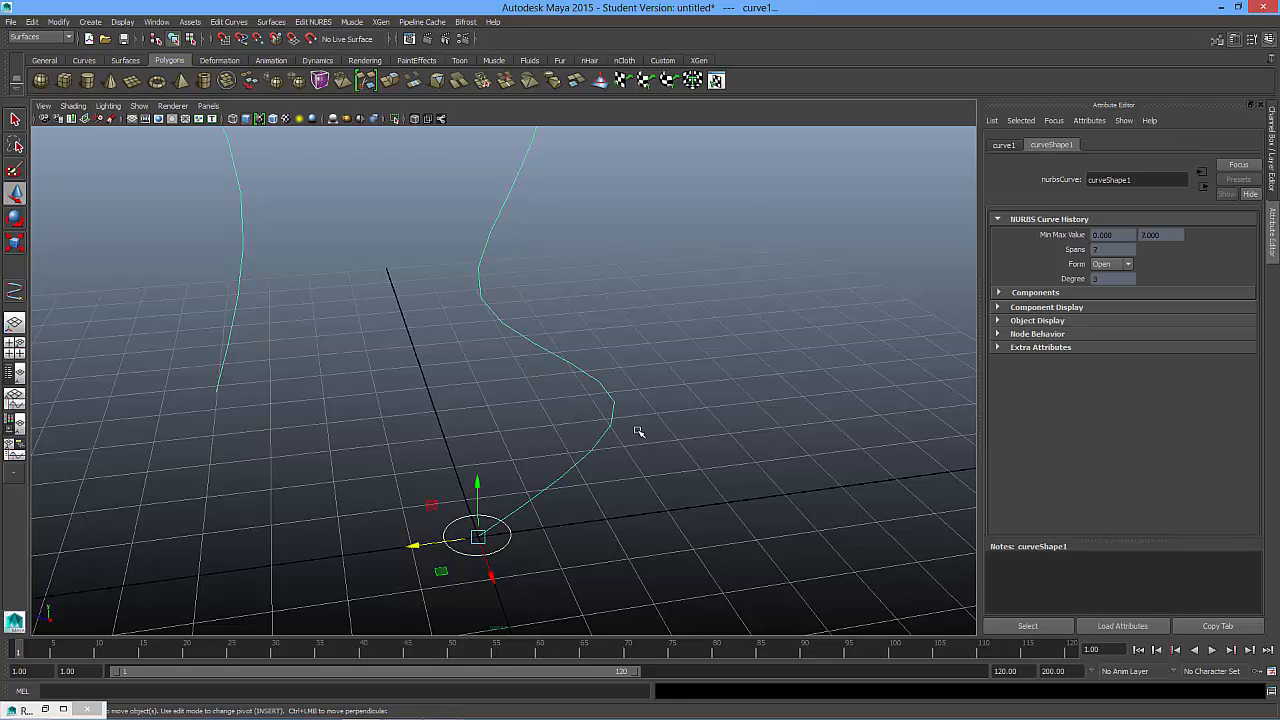
- Select the circle and the curve together in the perspective view
{"action": "left_click", "coordinate": [40, 37]}
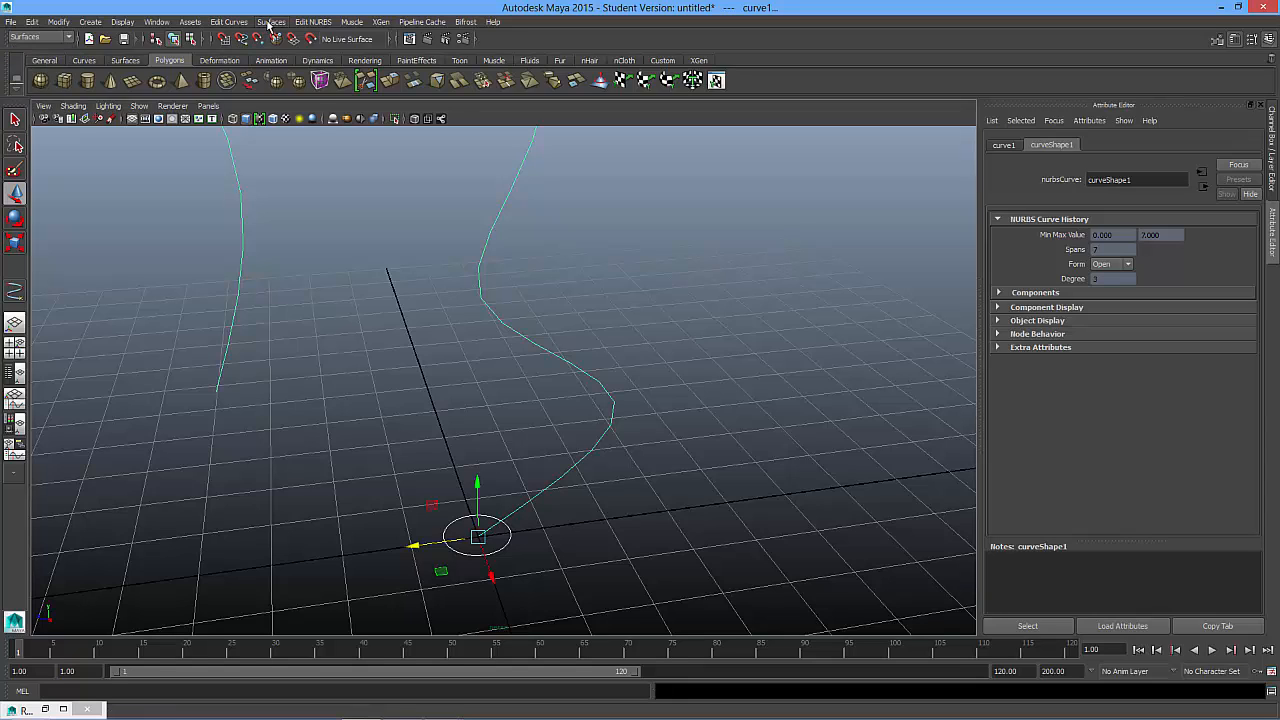
- Open Extrude Options, move the window aside, and reset its settings to defaults
{"action": "left_click", "coordinate": [271, 21]}
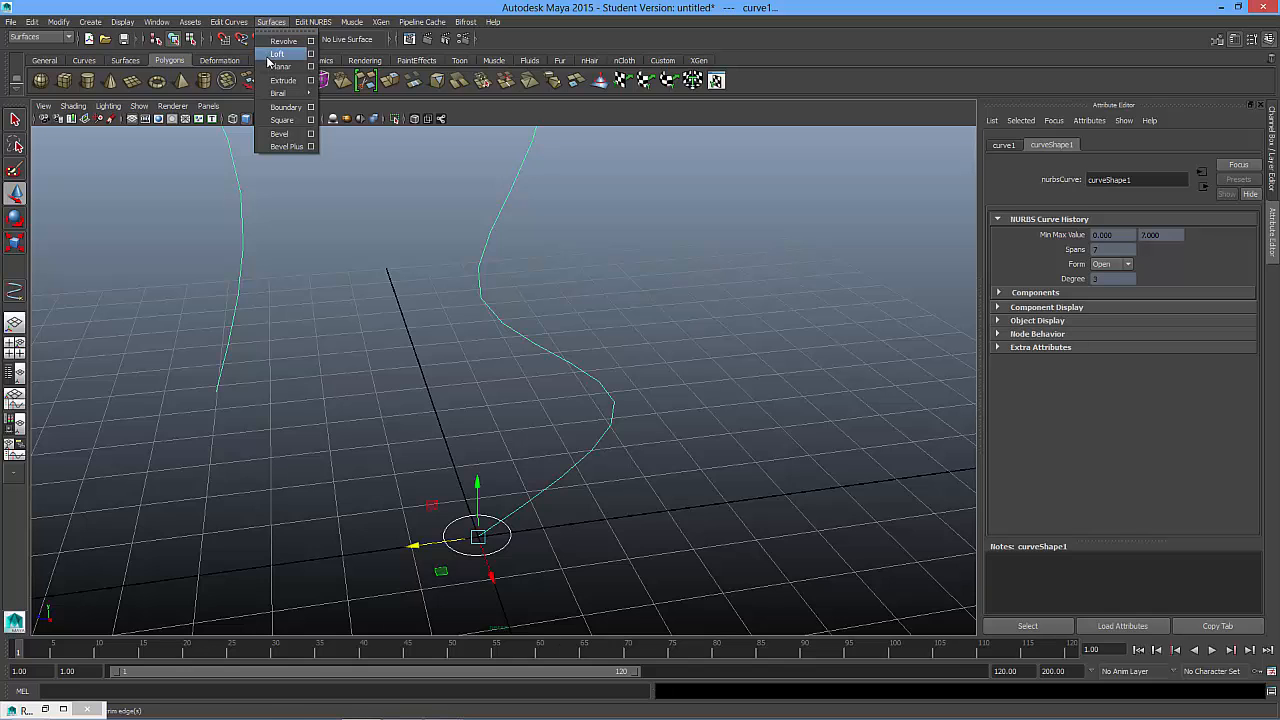
{"action": "mouse_move", "coordinate": [283, 80]}
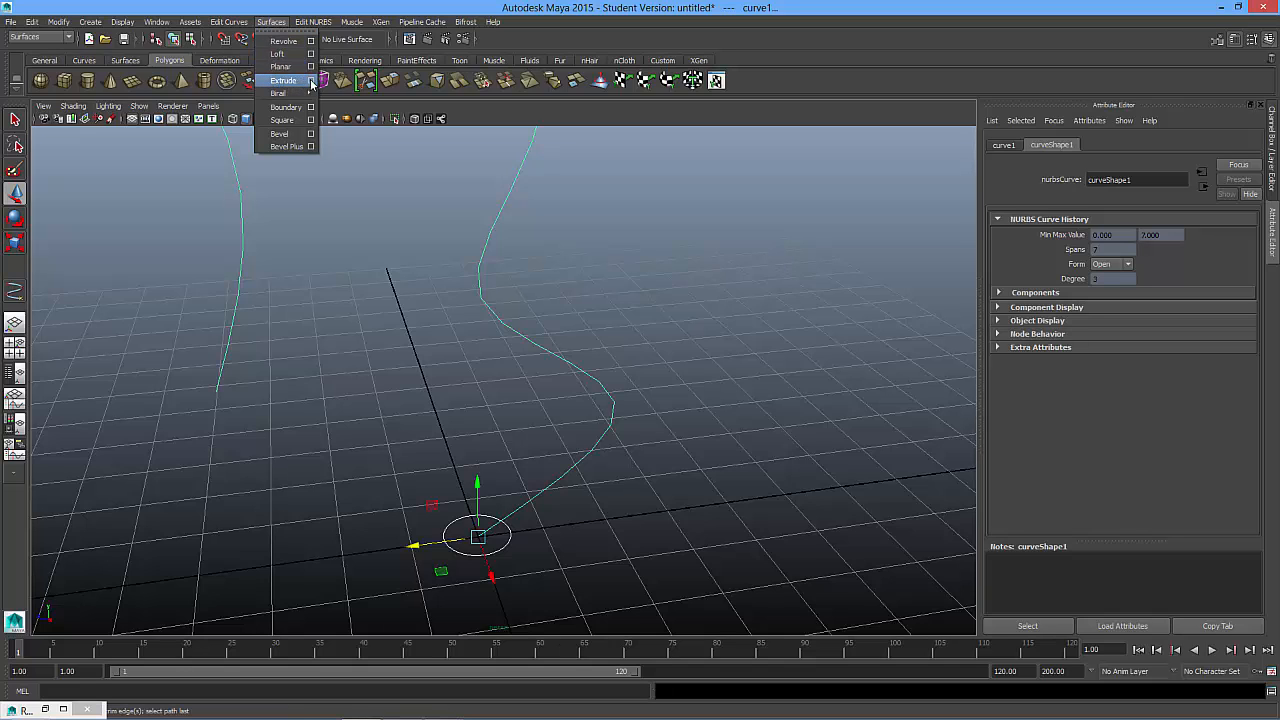
{"action": "left_click", "coordinate": [312, 80]}
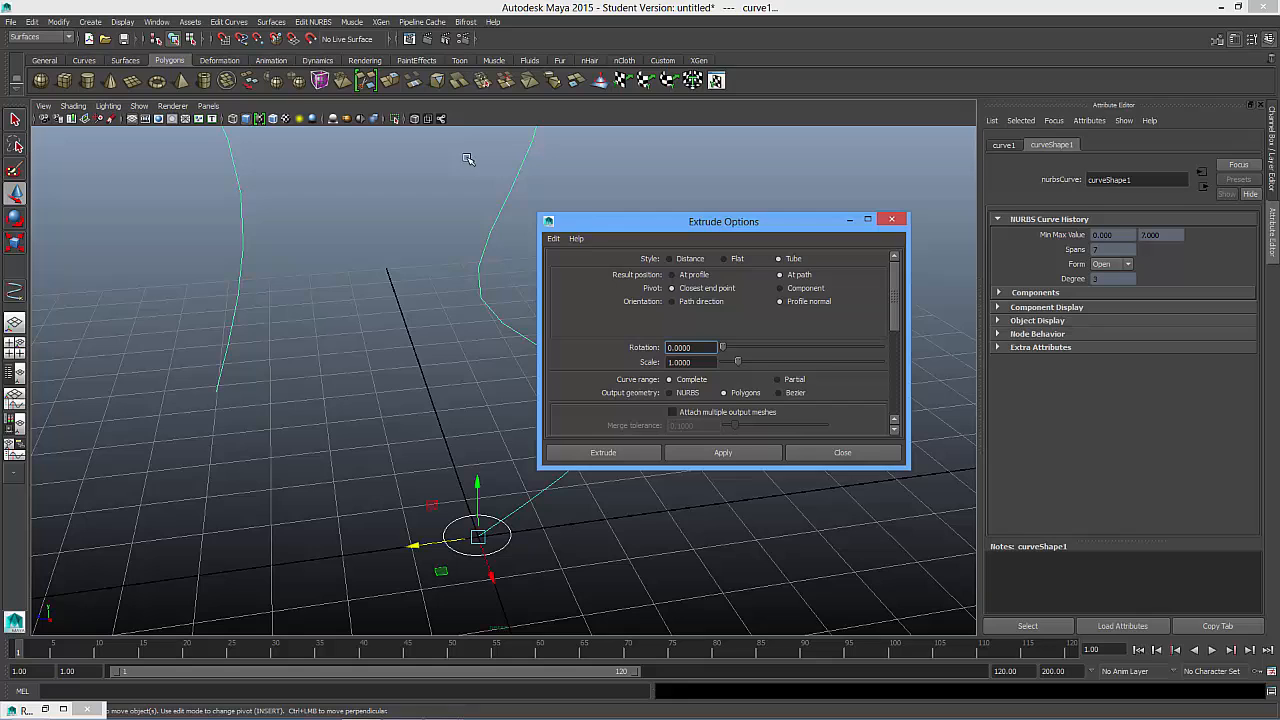
{"action": "left_click_drag", "start_coordinate": [723, 221], "coordinate": [859, 147]}
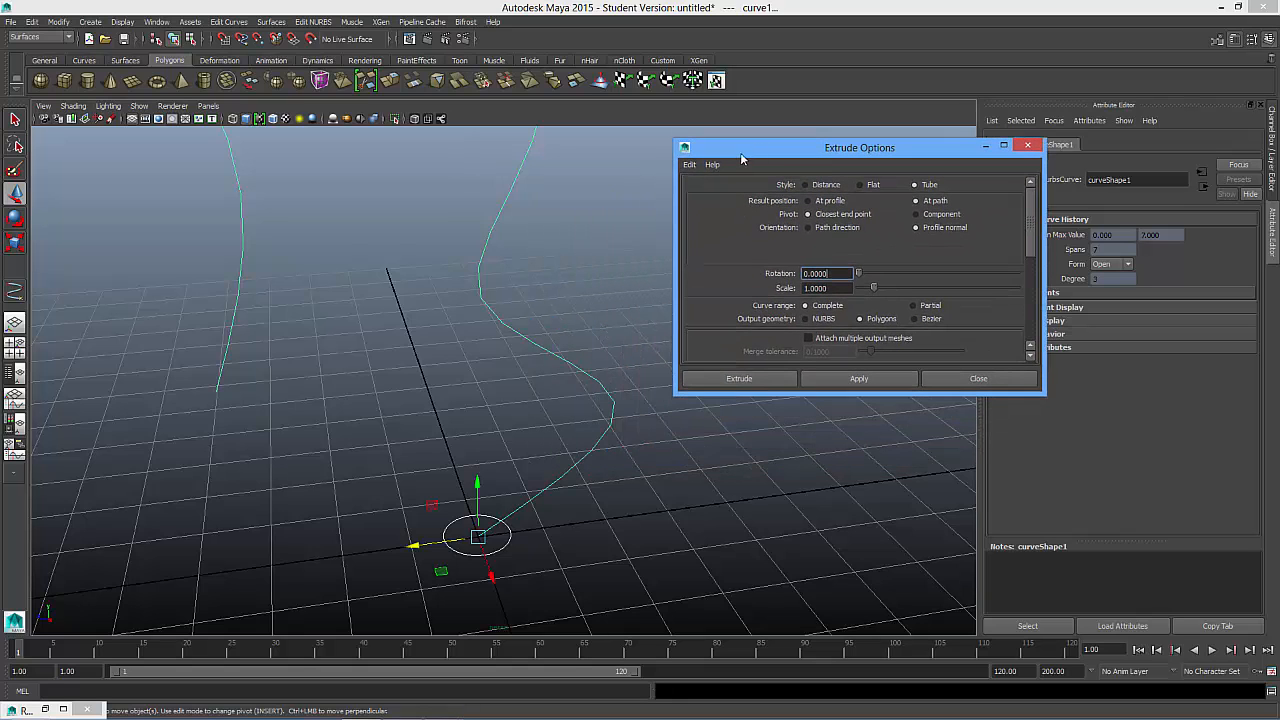
{"action": "left_click", "coordinate": [690, 164]}
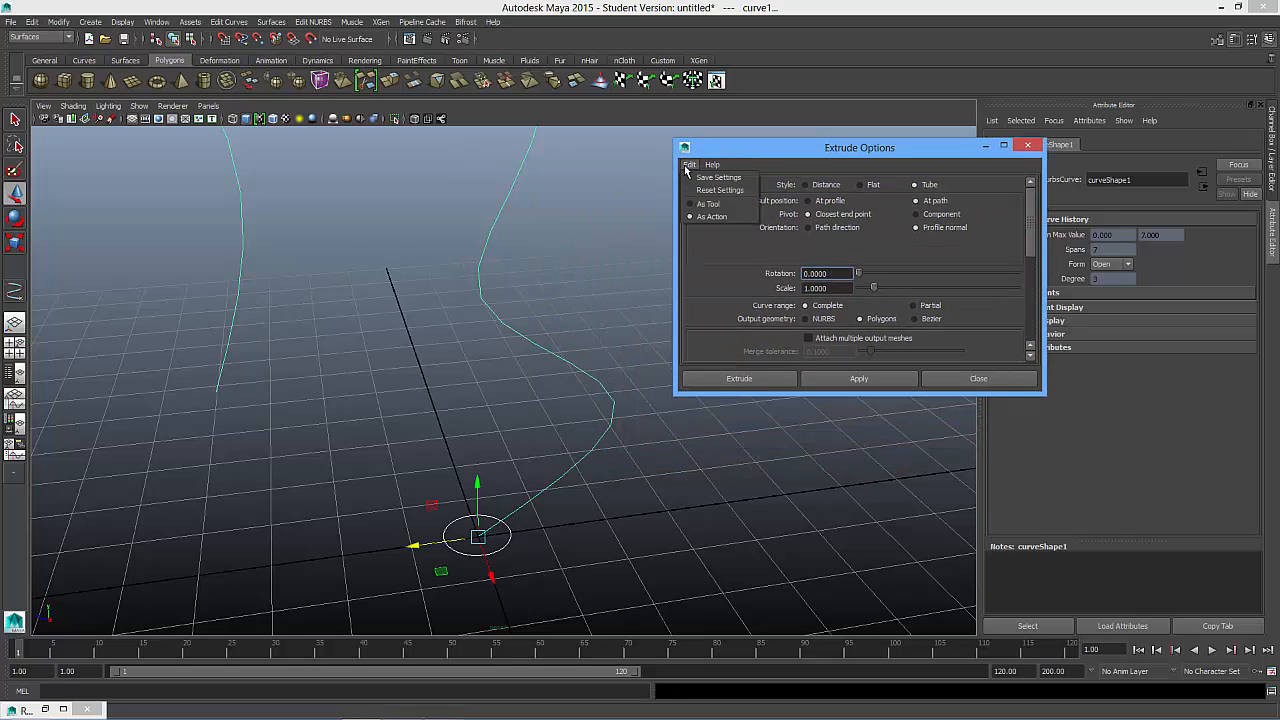
{"action": "mouse_move", "coordinate": [720, 190]}
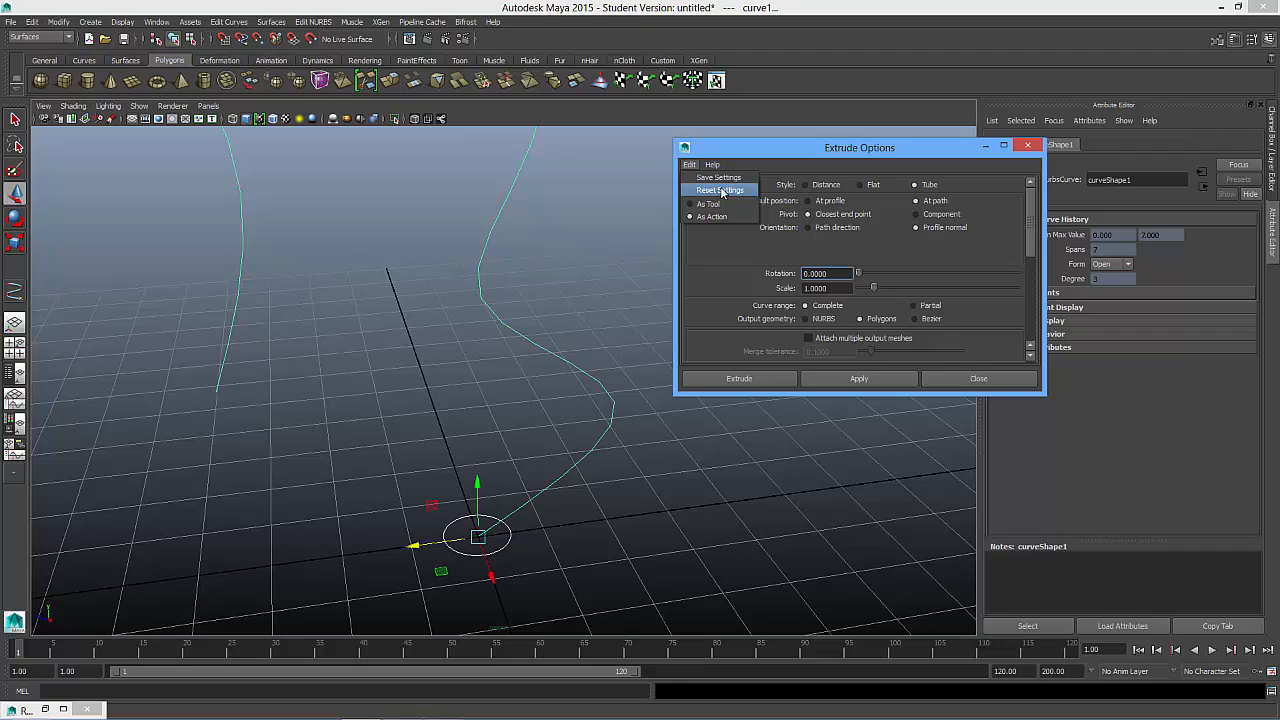
{"action": "left_click", "coordinate": [720, 190]}
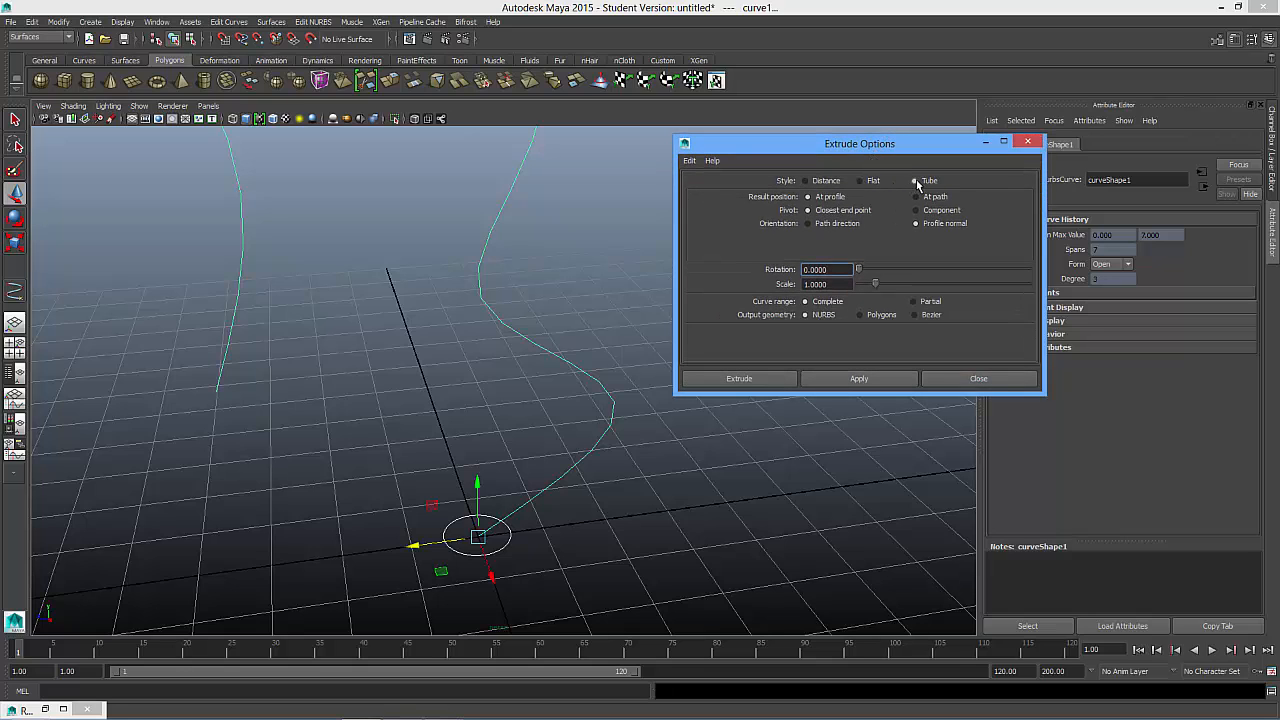
- Extrude a Tube-style polygon surface with Tessellation Count 400 along the curve
{"action": "left_click", "coordinate": [914, 181]}
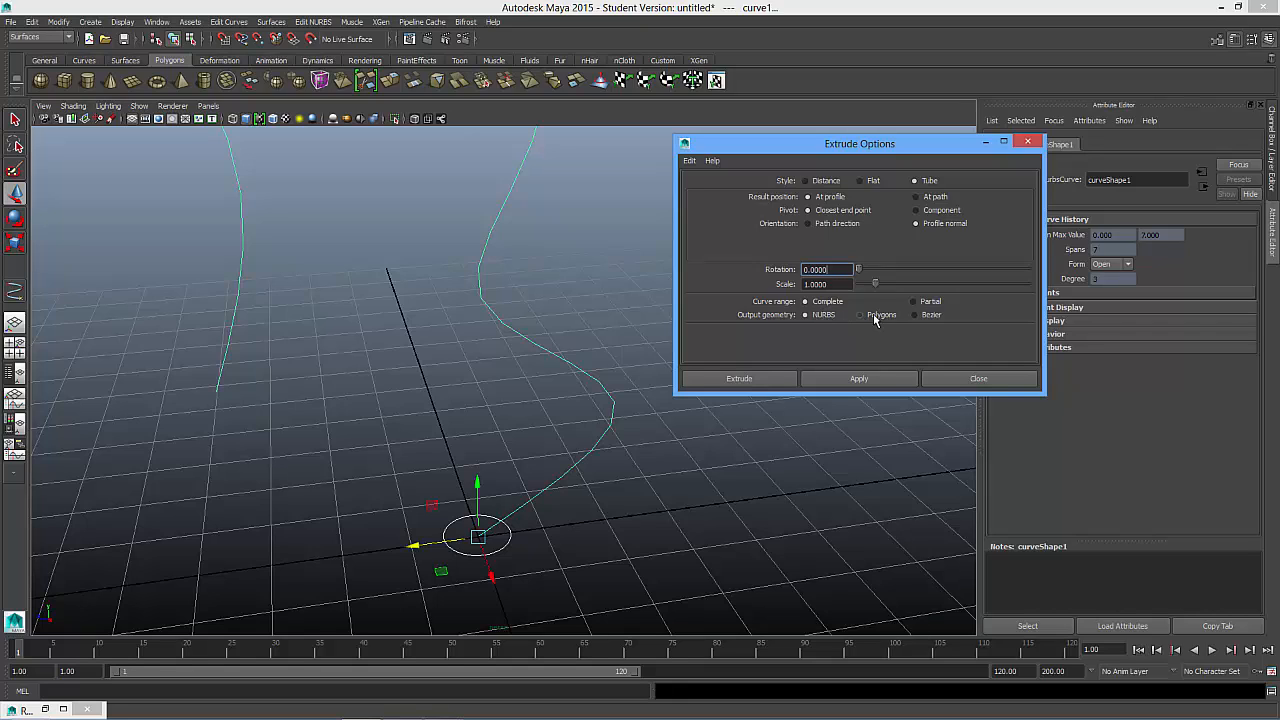
{"action": "left_click", "coordinate": [860, 314]}
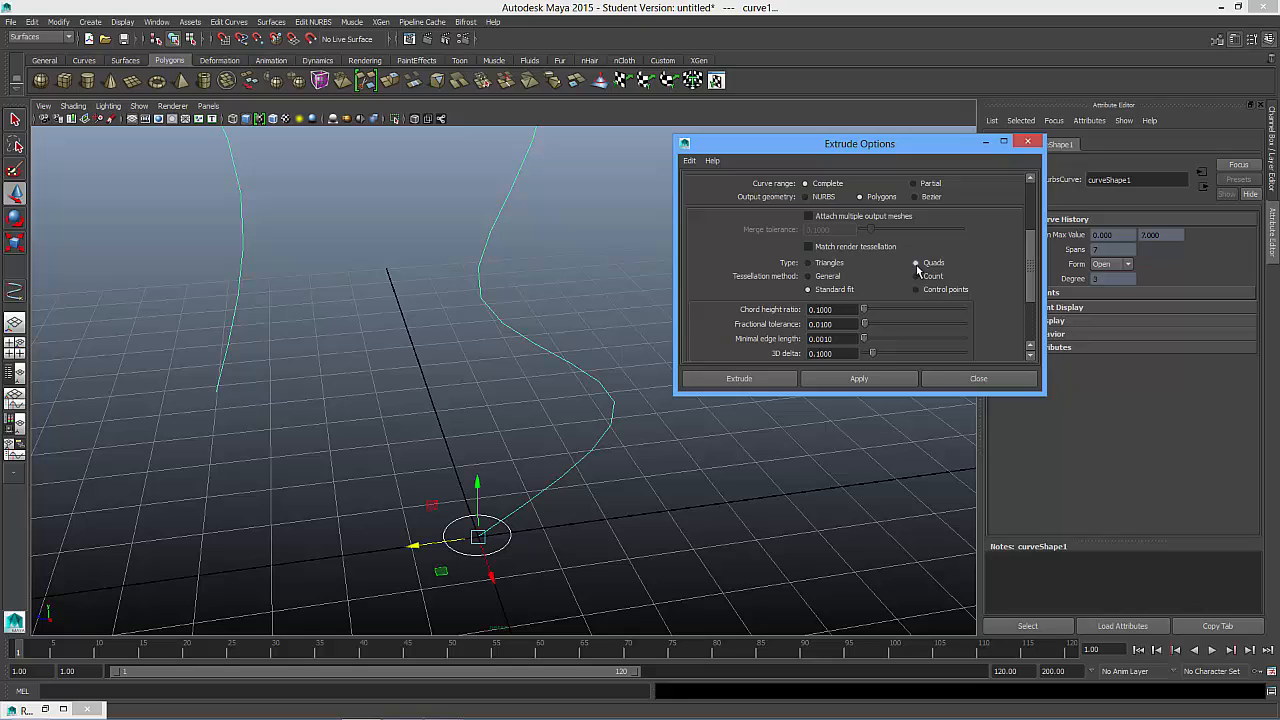
{"action": "left_click", "coordinate": [916, 275]}
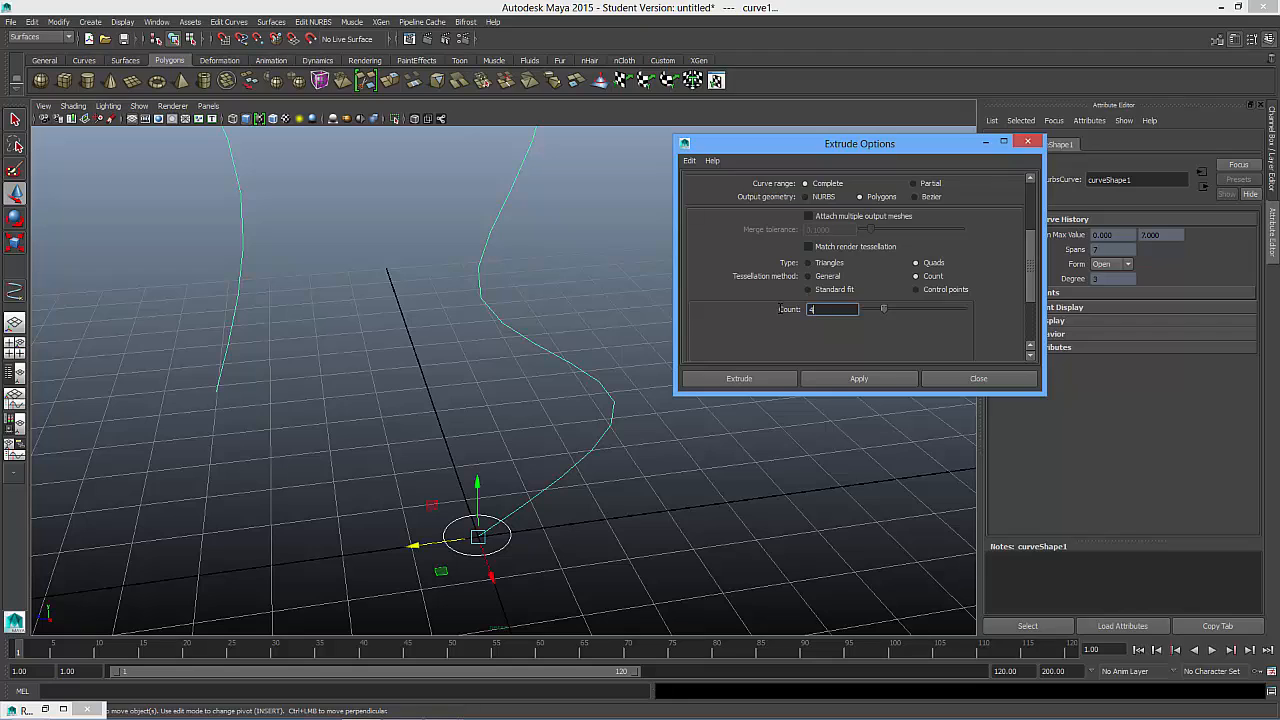
{"action": "type", "text": "400"}
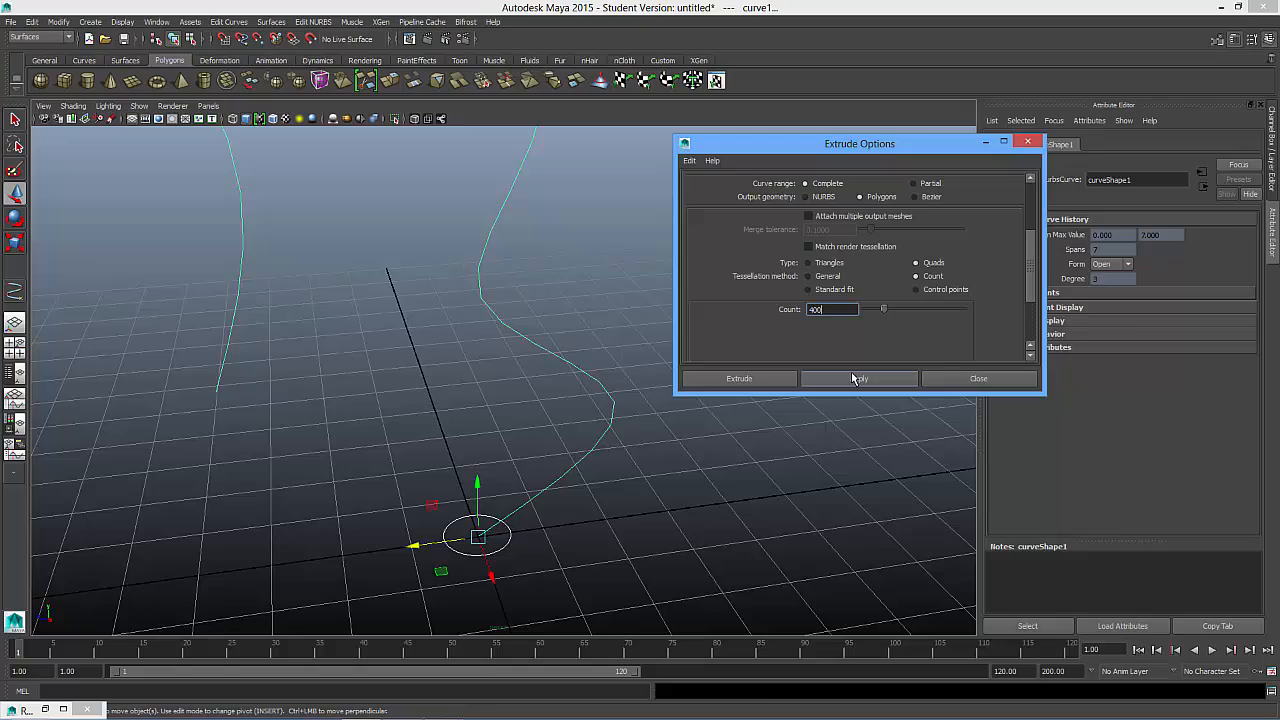
{"action": "left_click", "coordinate": [858, 378]}
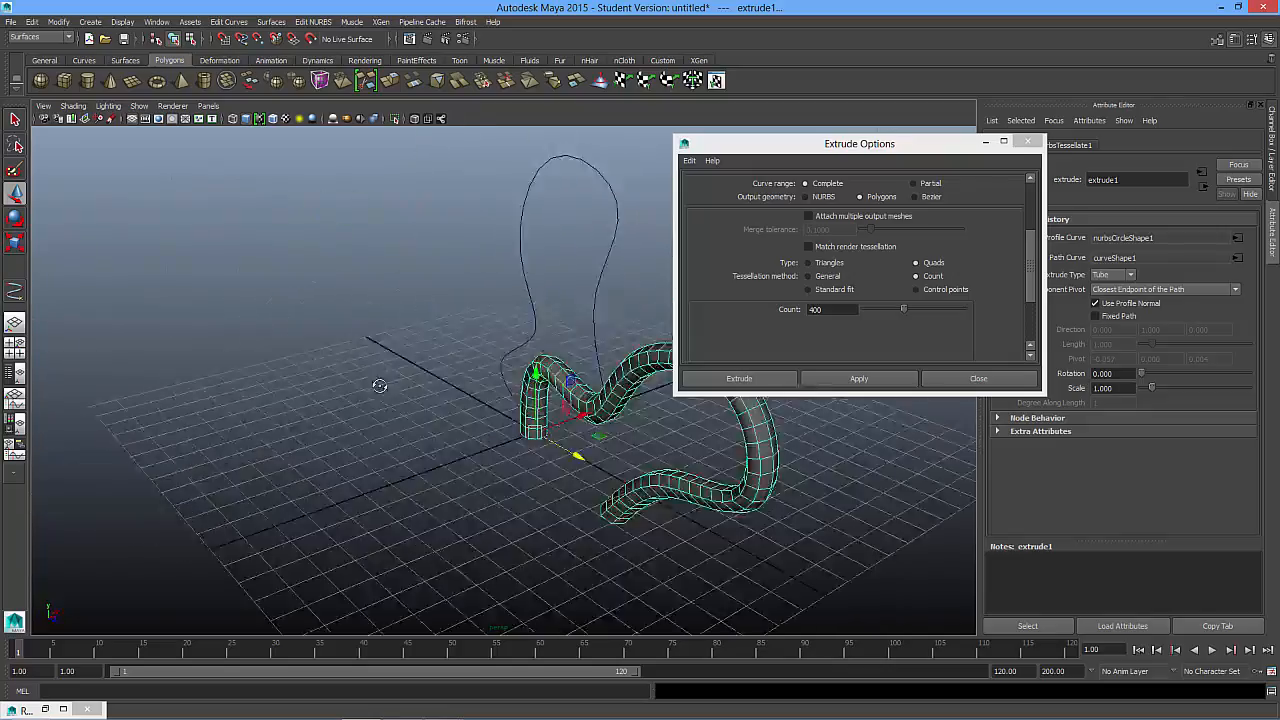
{"action": "left_click_drag", "start_coordinate": [380, 386], "coordinate": [222, 415]}
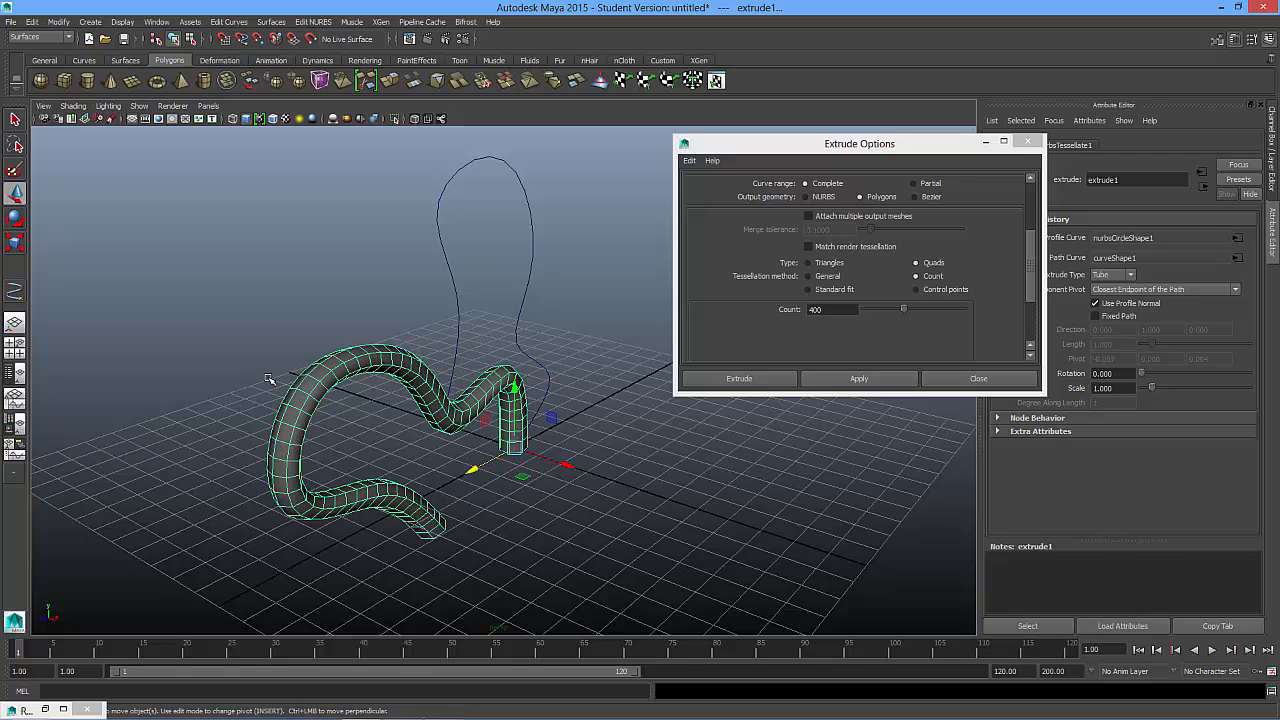
{"action": "left_click_drag", "start_coordinate": [859, 143], "coordinate": [923, 178]}
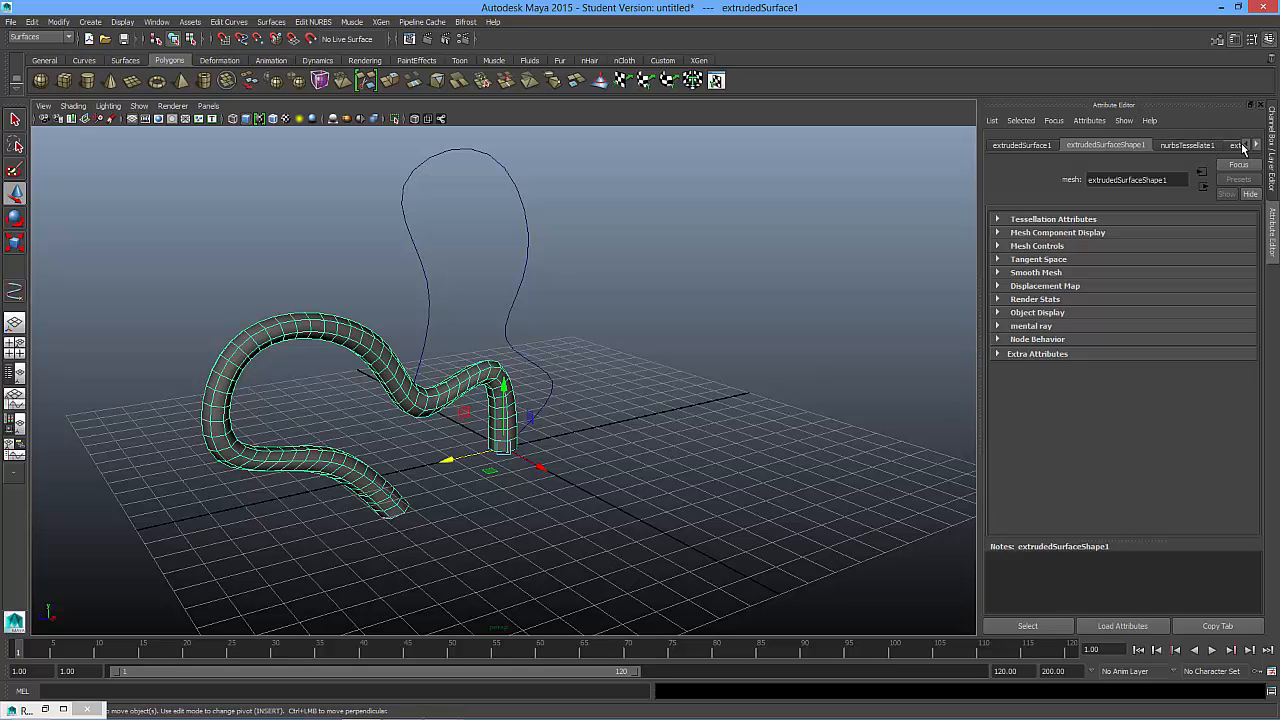
- Switch the Attribute Editor to the extrude1 tab and enable Fixed Path
{"action": "left_click", "coordinate": [1186, 145]}
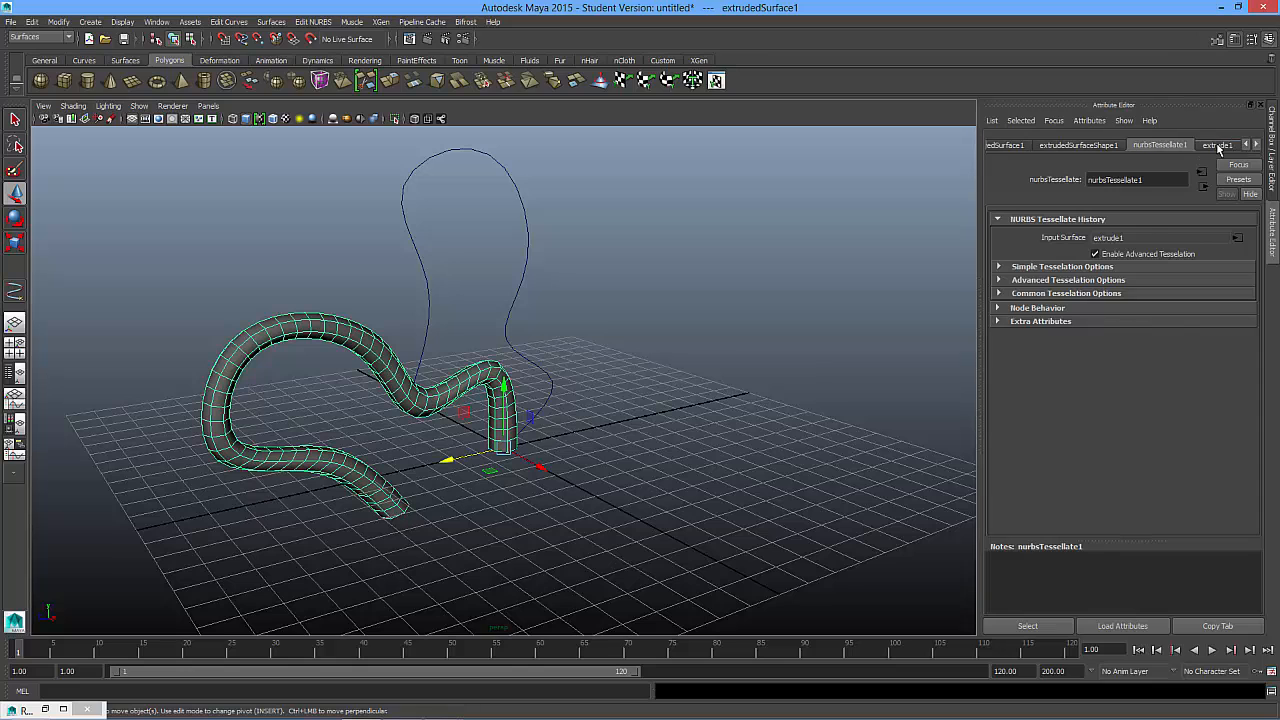
{"action": "left_click", "coordinate": [1217, 144]}
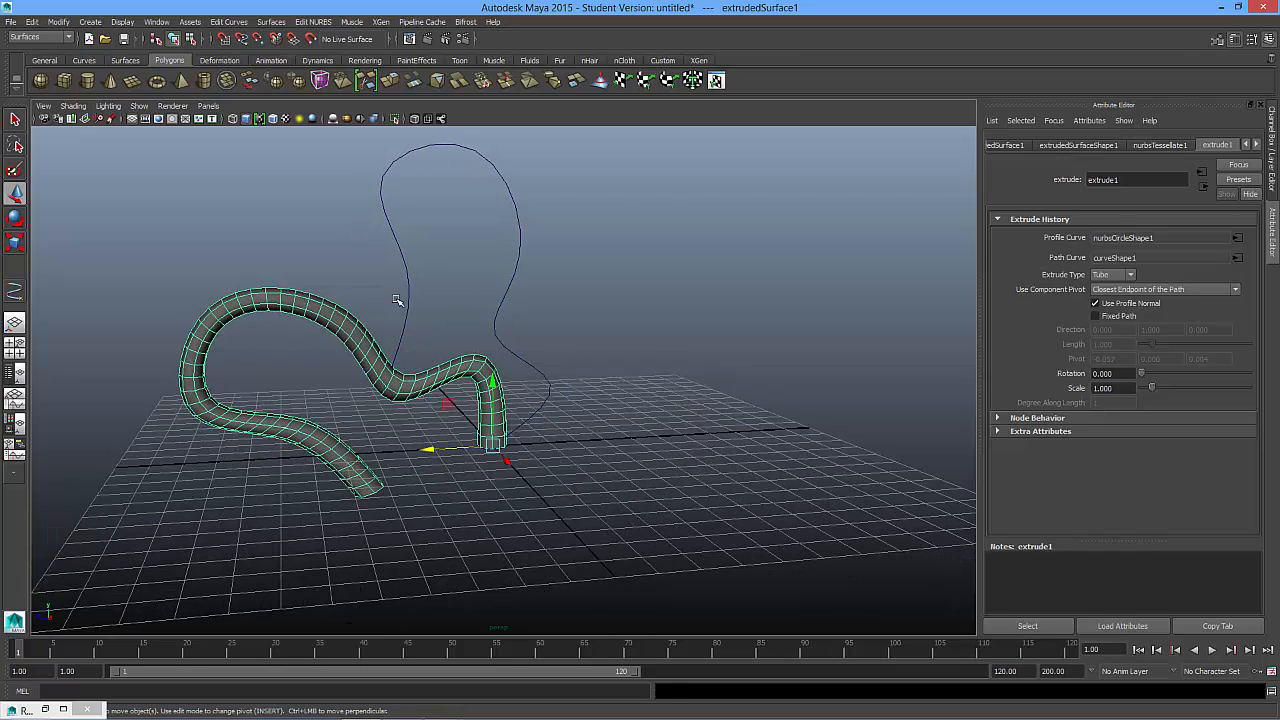
{"action": "mouse_move", "coordinate": [575, 375]}
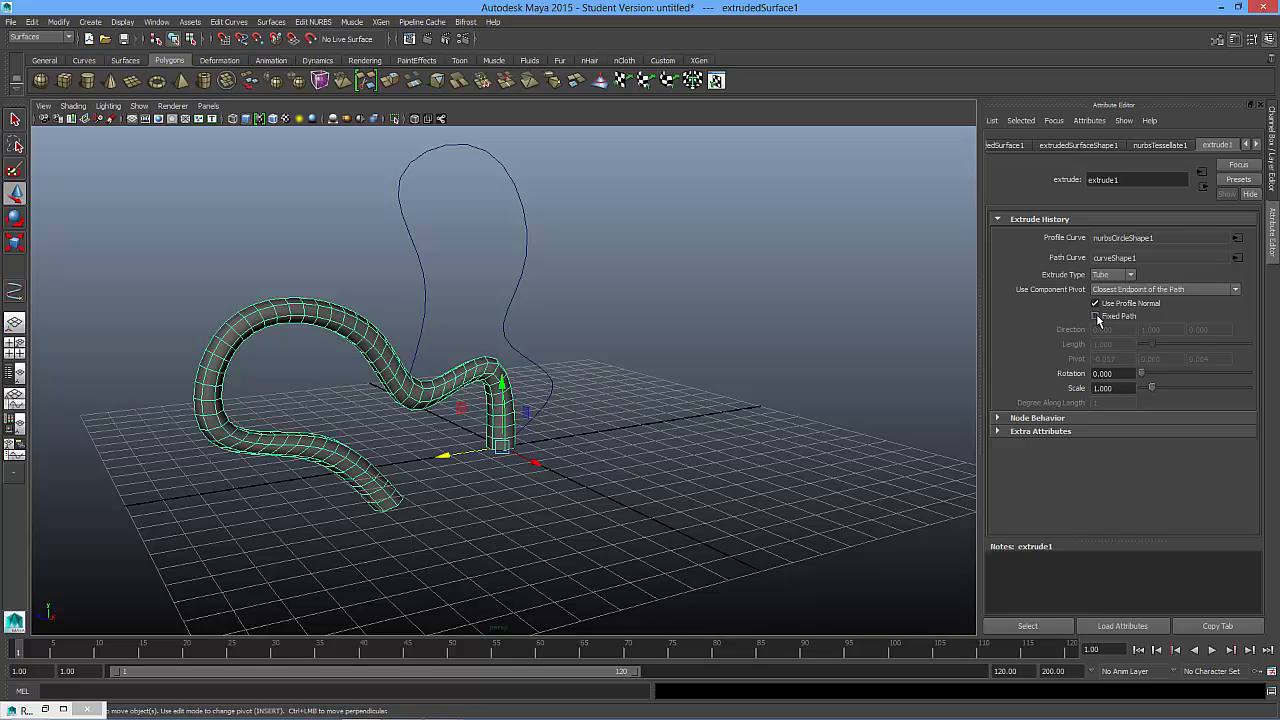
{"action": "left_click", "coordinate": [1096, 316]}
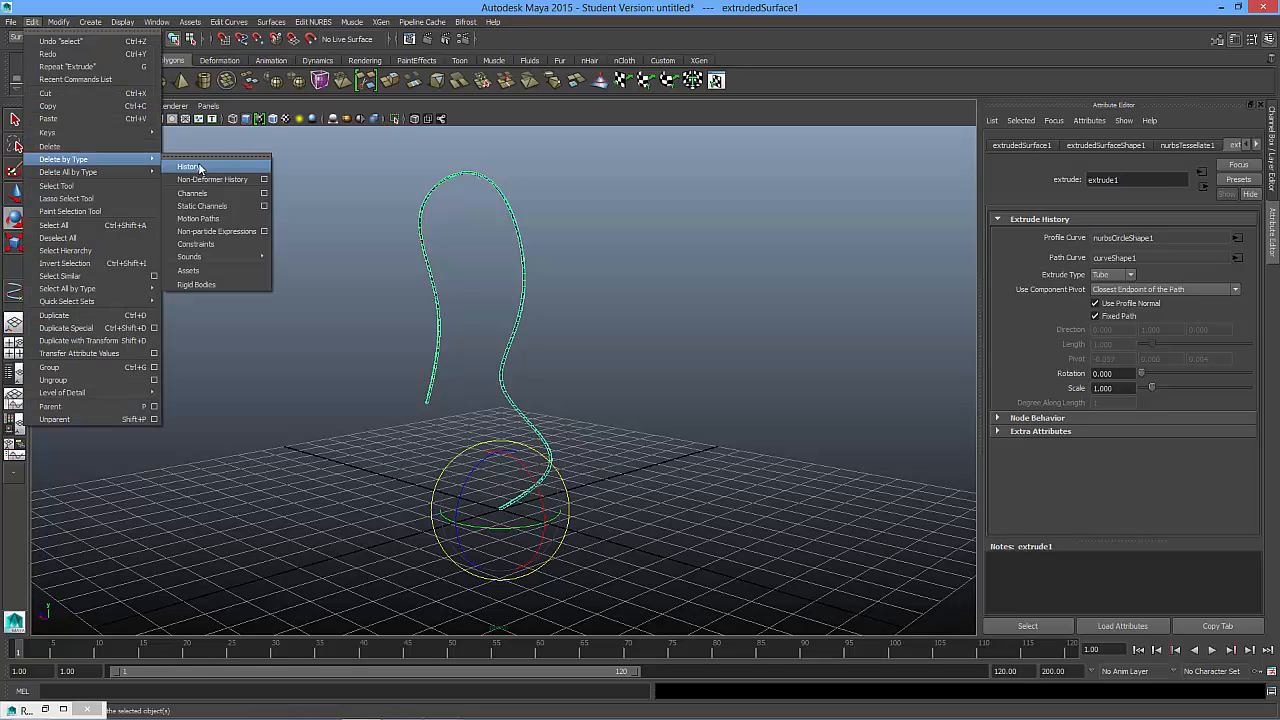
- Delete the tube's history with Edit > Delete by Type > History
{"action": "left_click", "coordinate": [189, 166]}
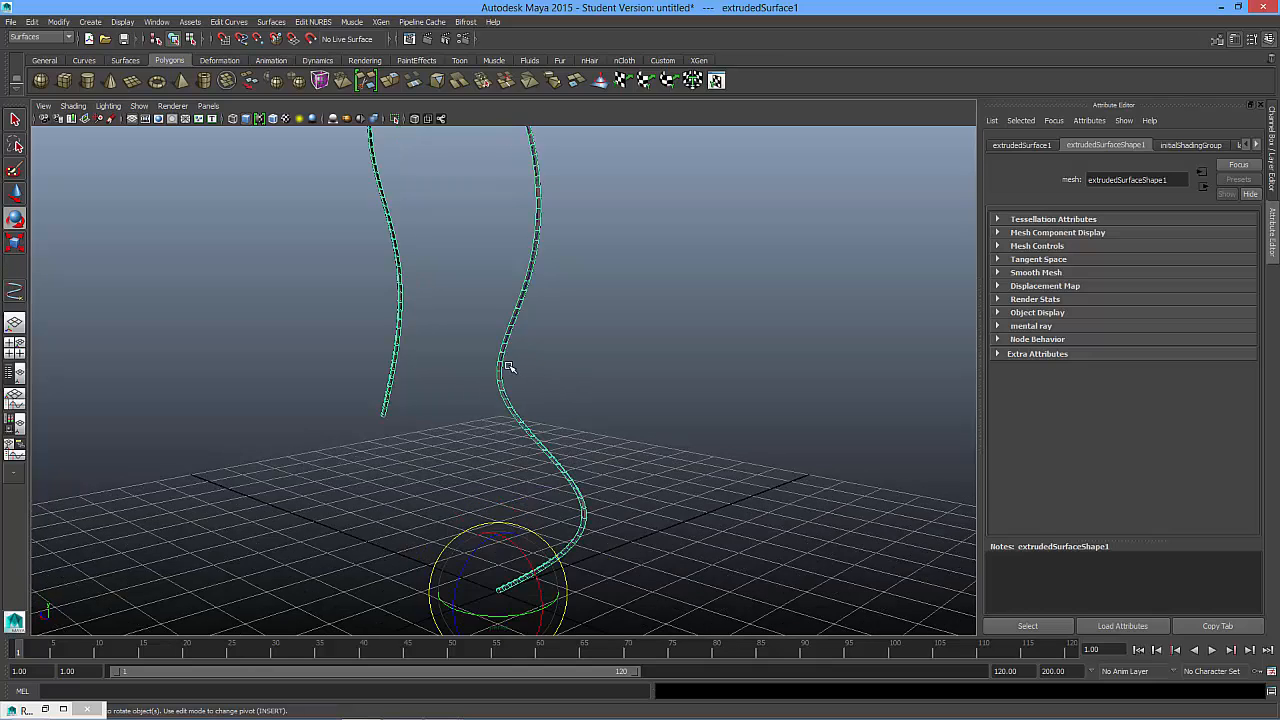
{"action": "mouse_move", "coordinate": [451, 503]}
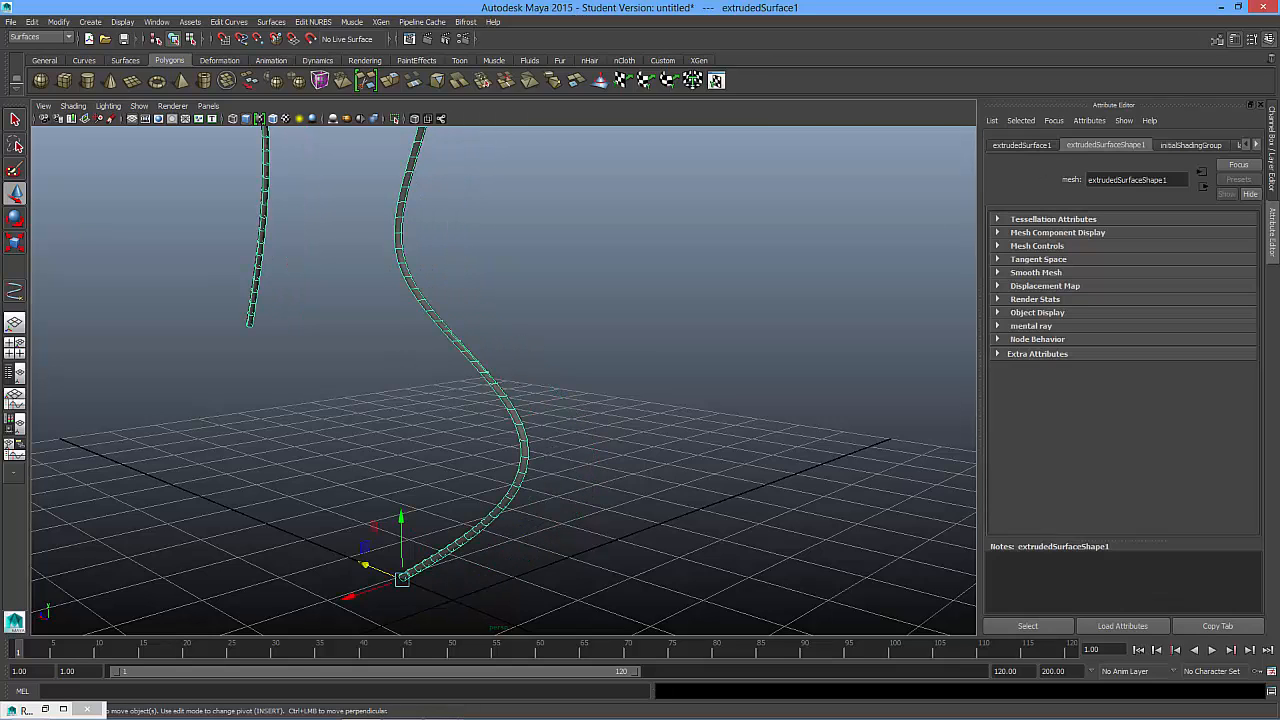
- Activate the rotate tool with E and orbit the view around the flat tube
{"action": "key", "text": "e"}
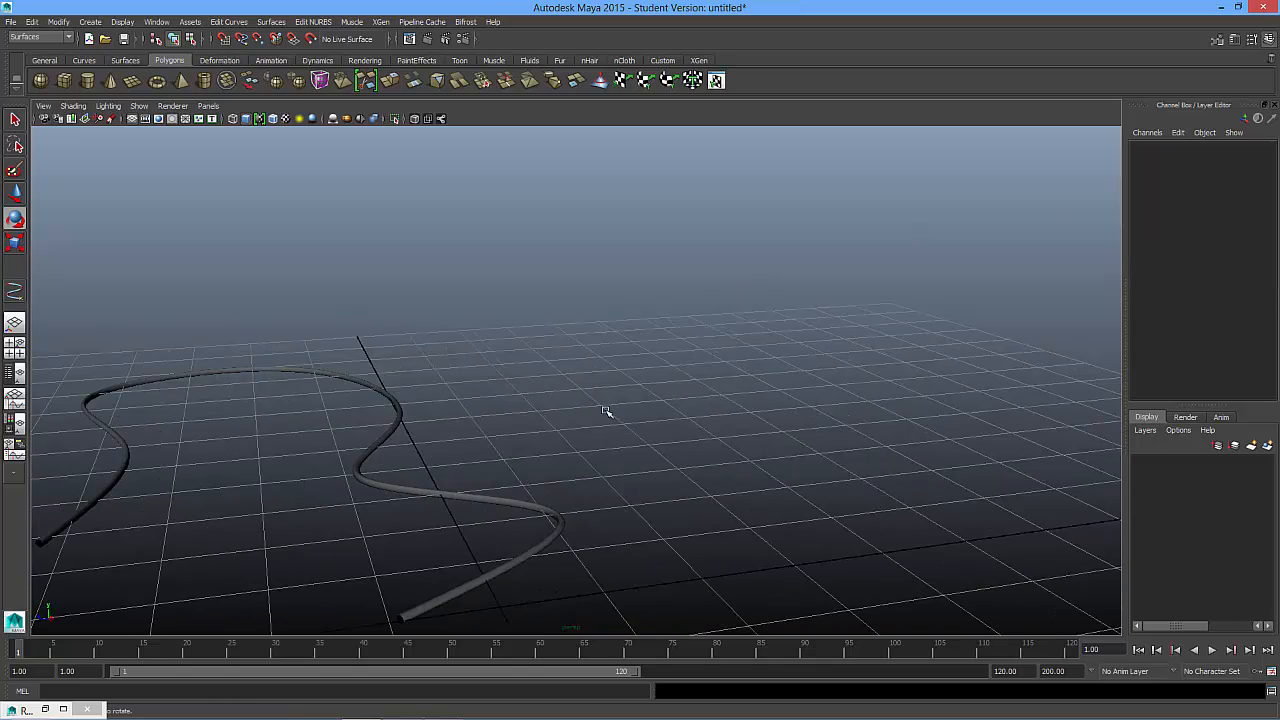
{"action": "left_click_drag", "start_coordinate": [605, 412], "coordinate": [675, 387]}
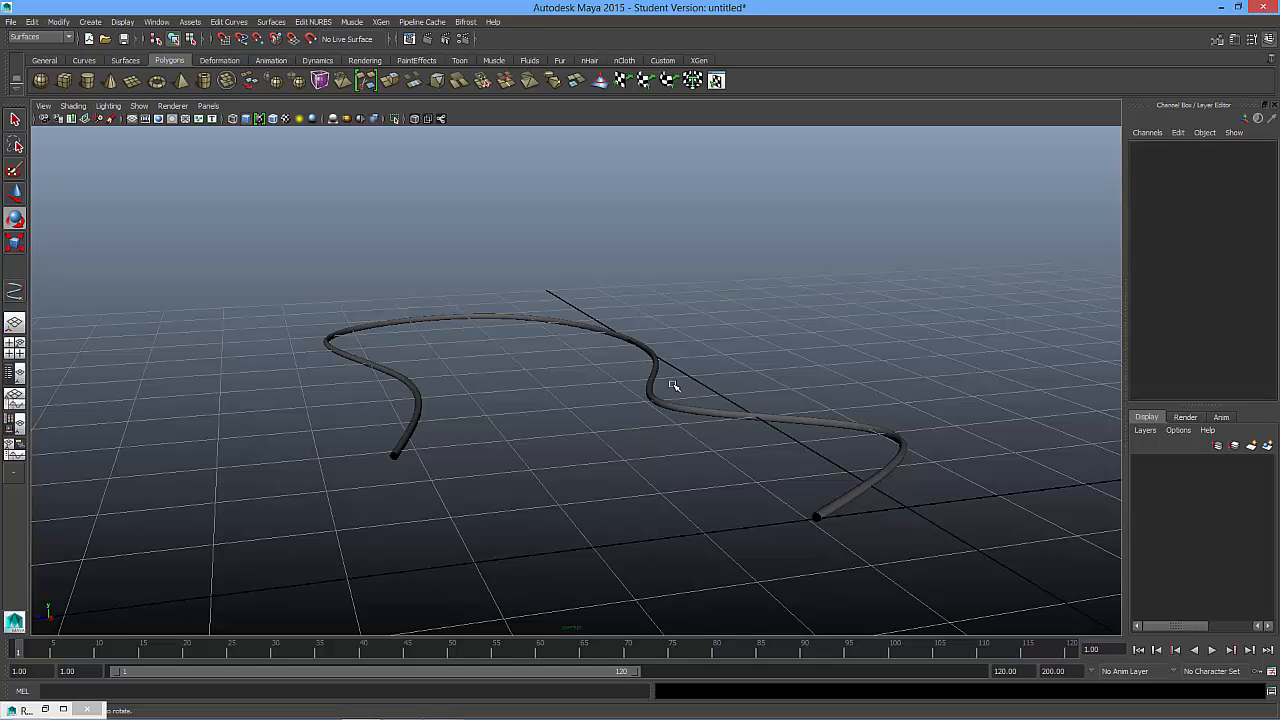
{"action": "mouse_move", "coordinate": [473, 327]}
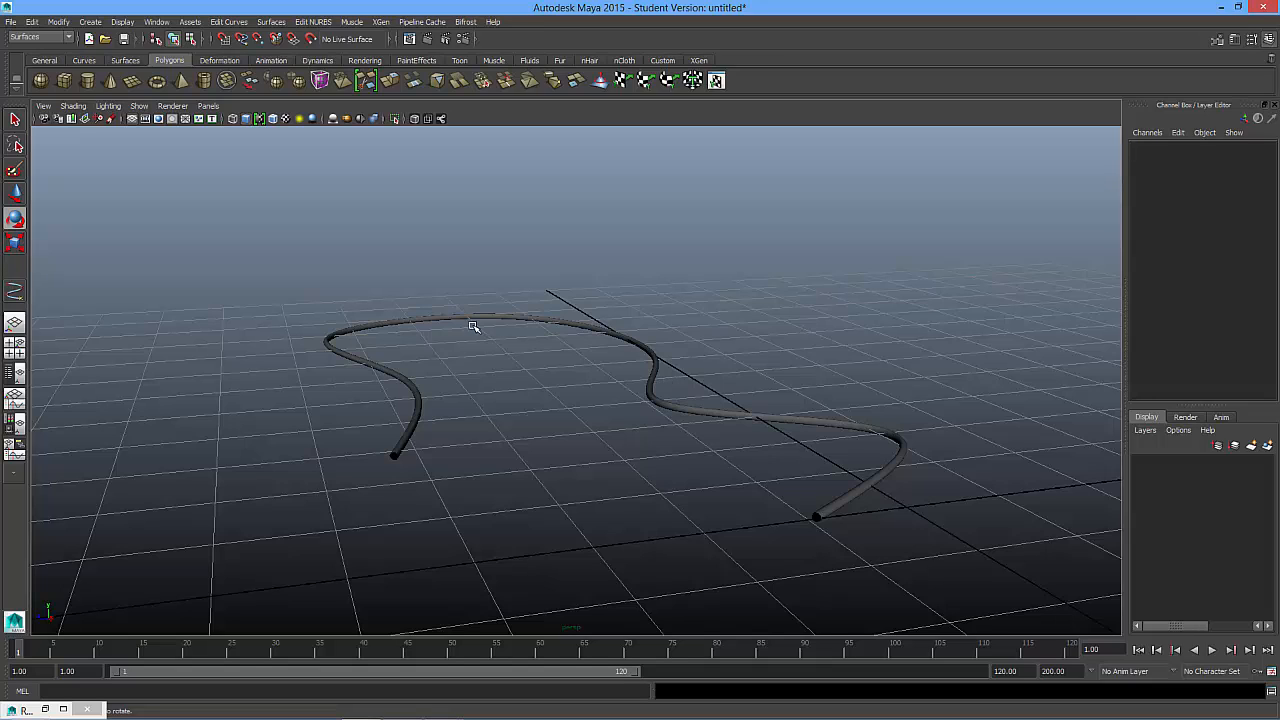